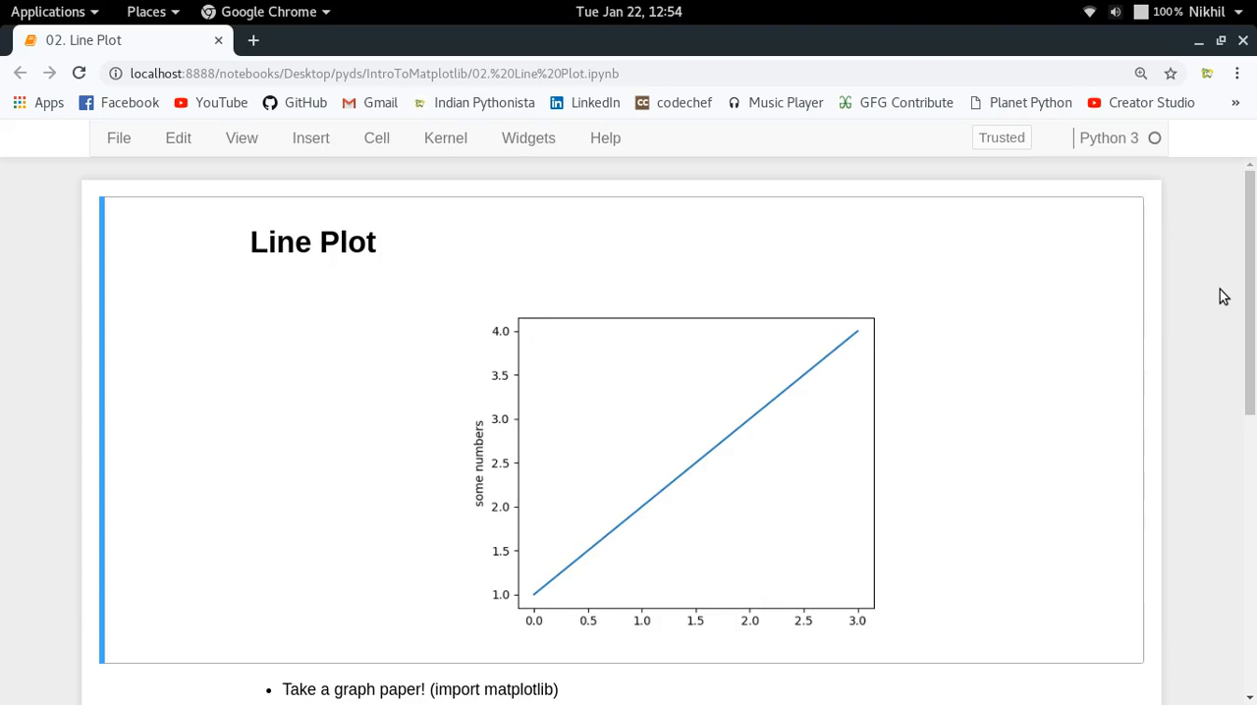
mouse_move(540, 607)
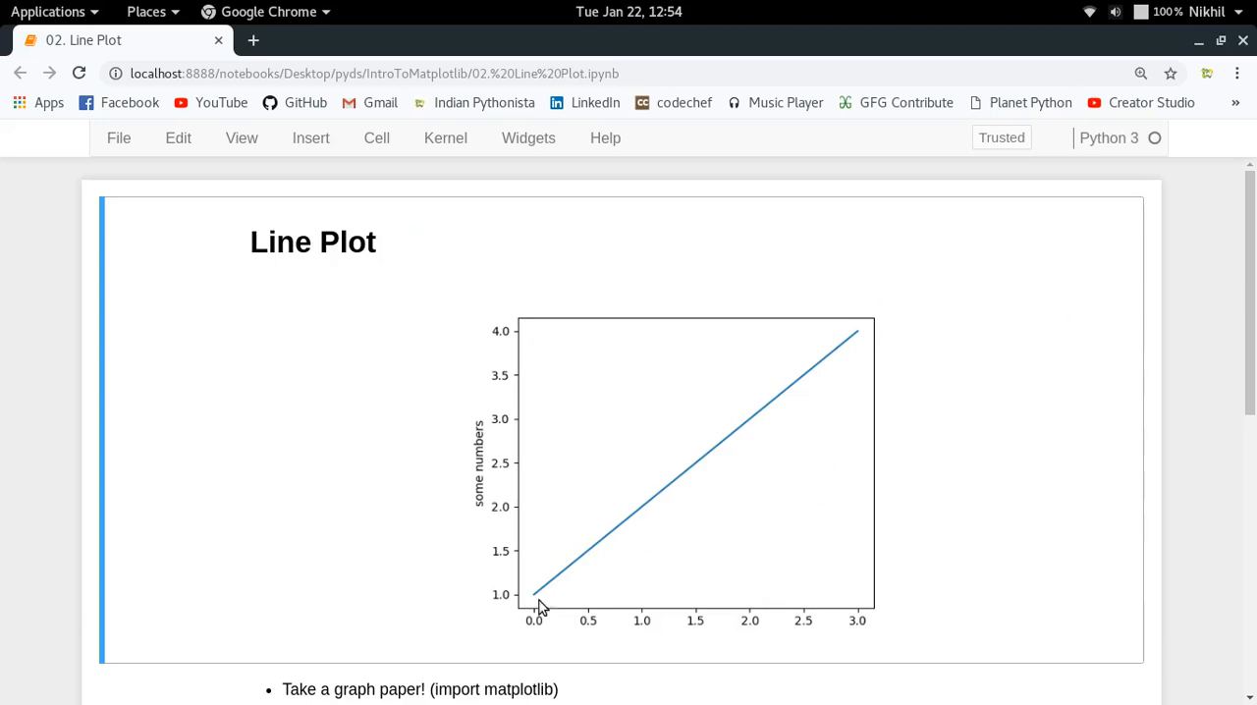
mouse_move(526, 609)
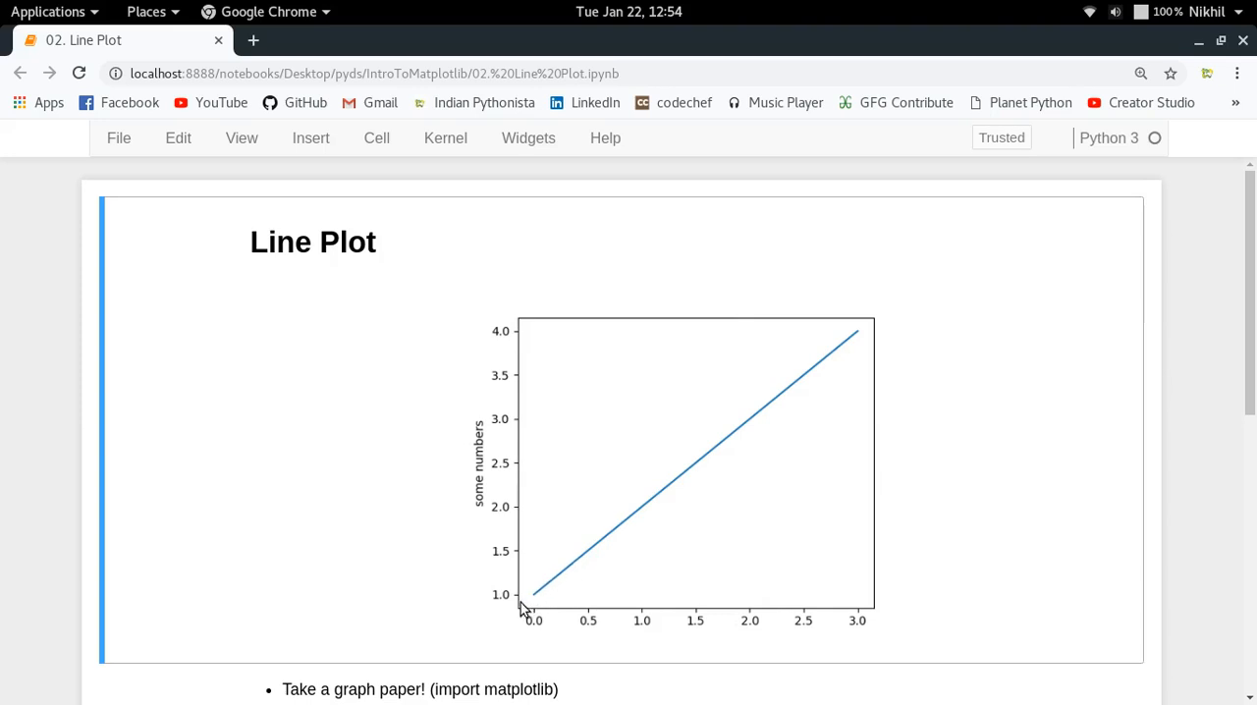
mouse_move(525, 599)
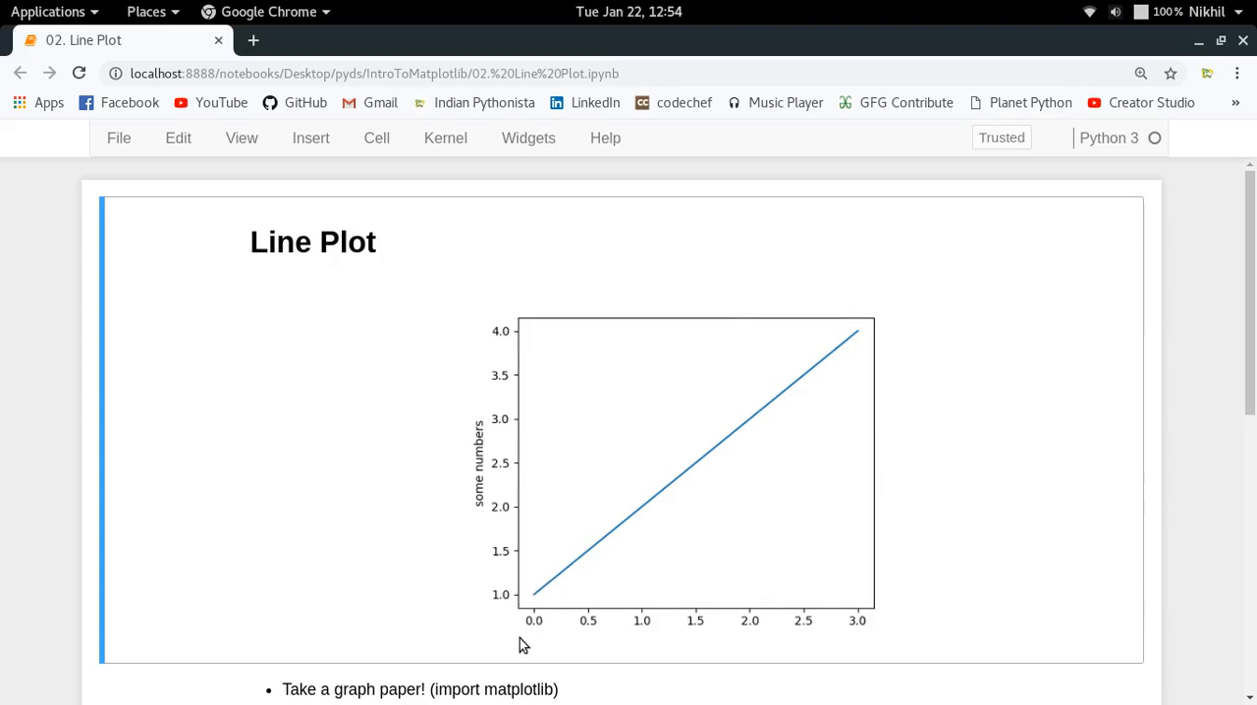
mouse_move(861, 338)
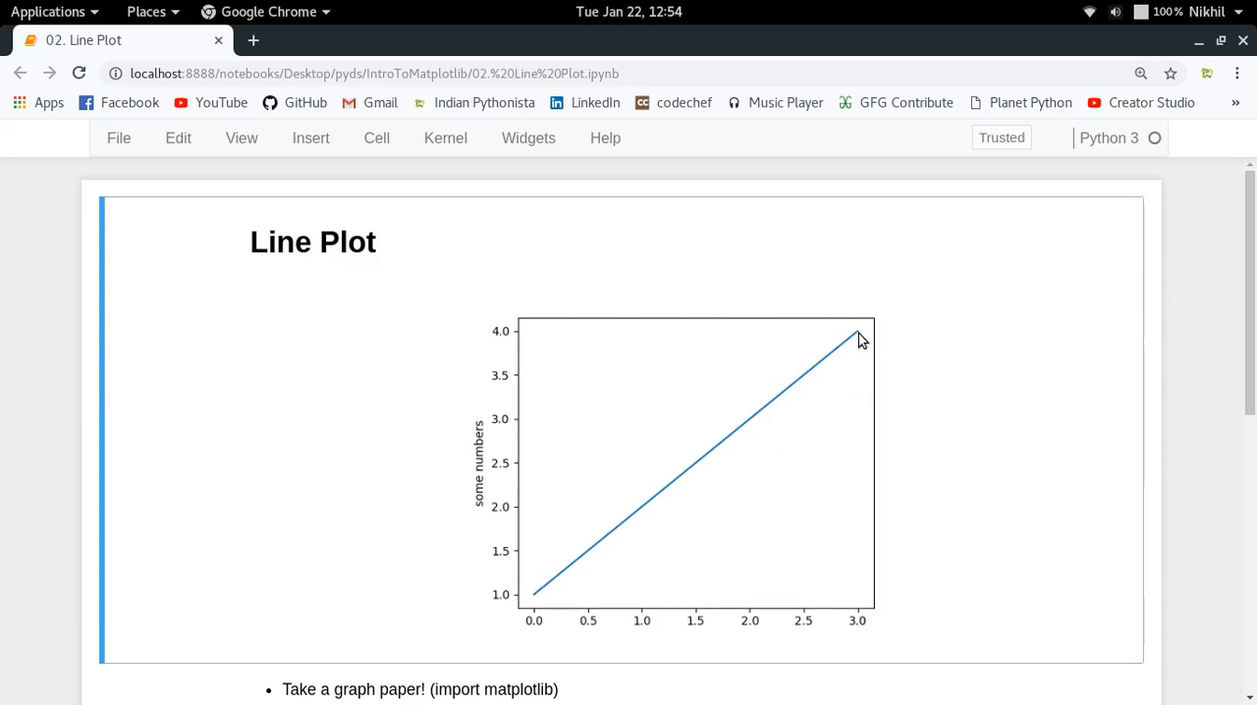
Scroll to the matplotlib import cell and run it so the next empty cell is active.
scroll(down, 3)
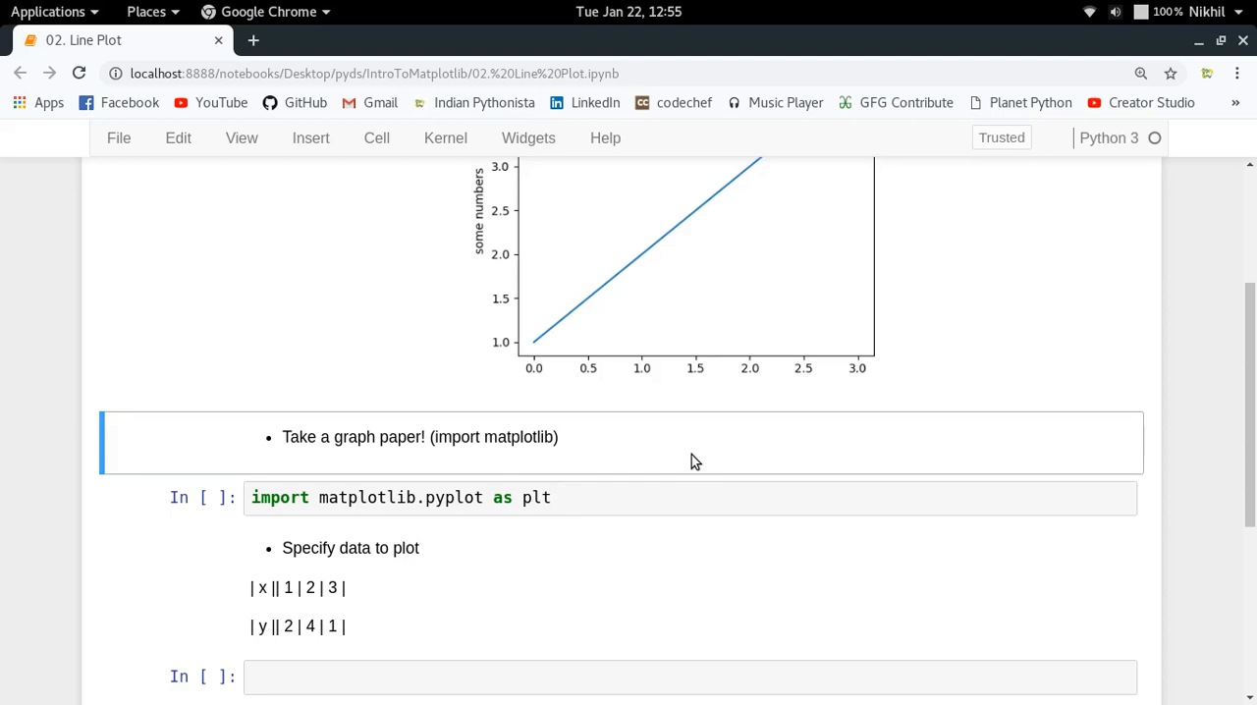
click(687, 497)
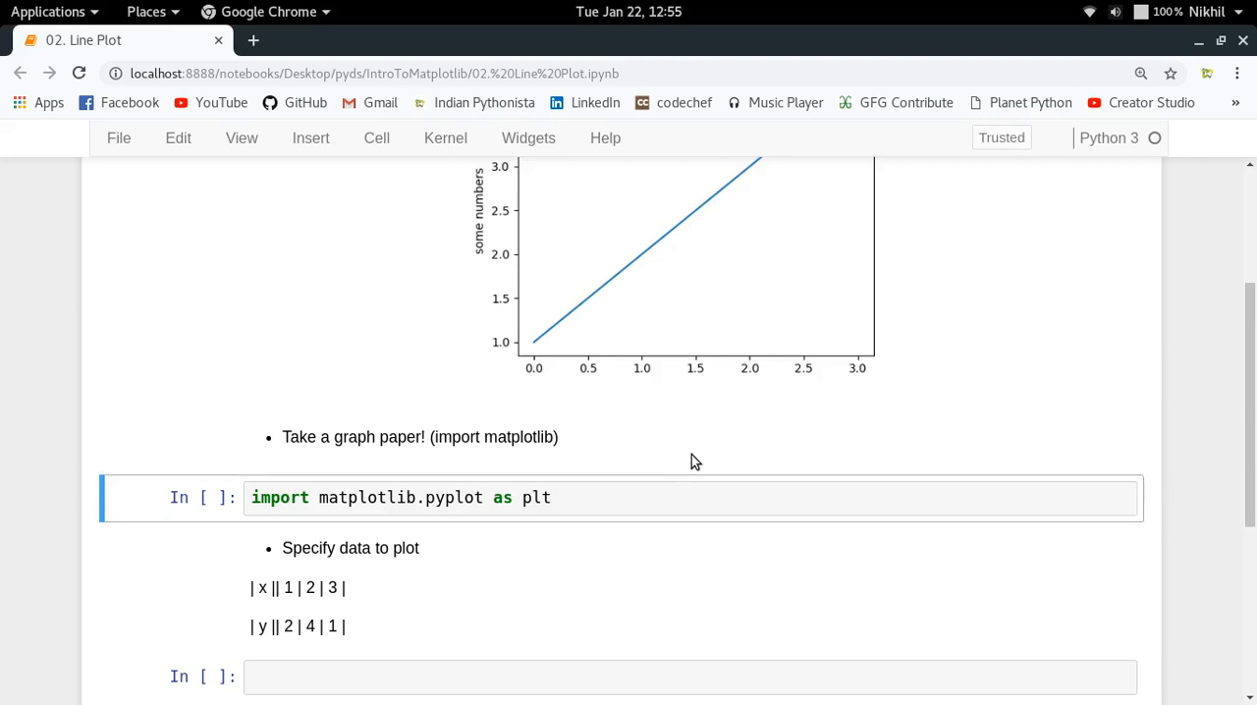
mouse_move(641, 462)
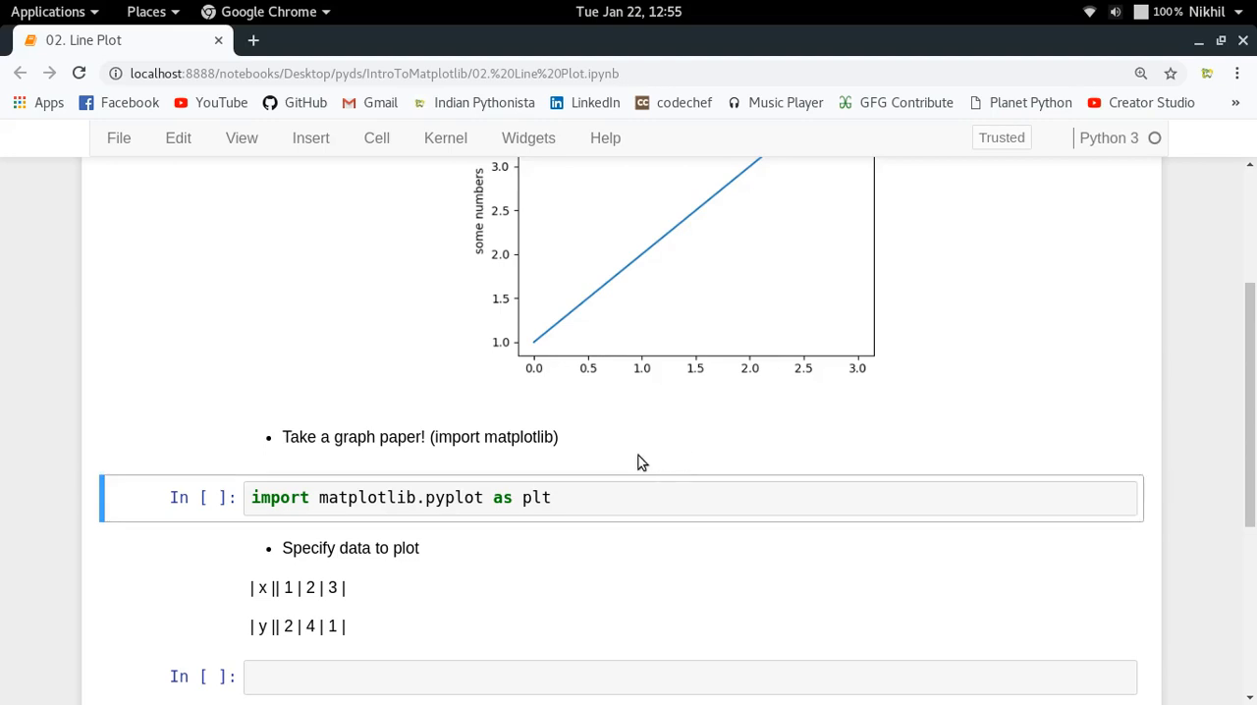
click(425, 496)
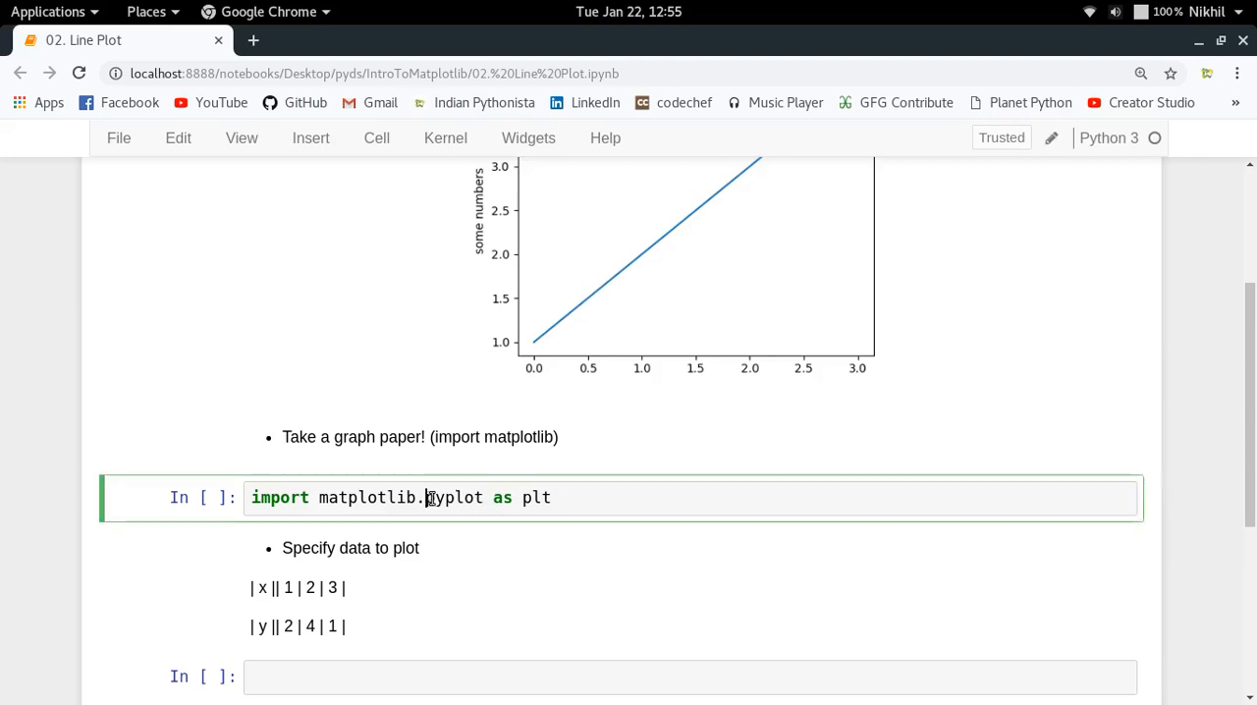
double_click(454, 497)
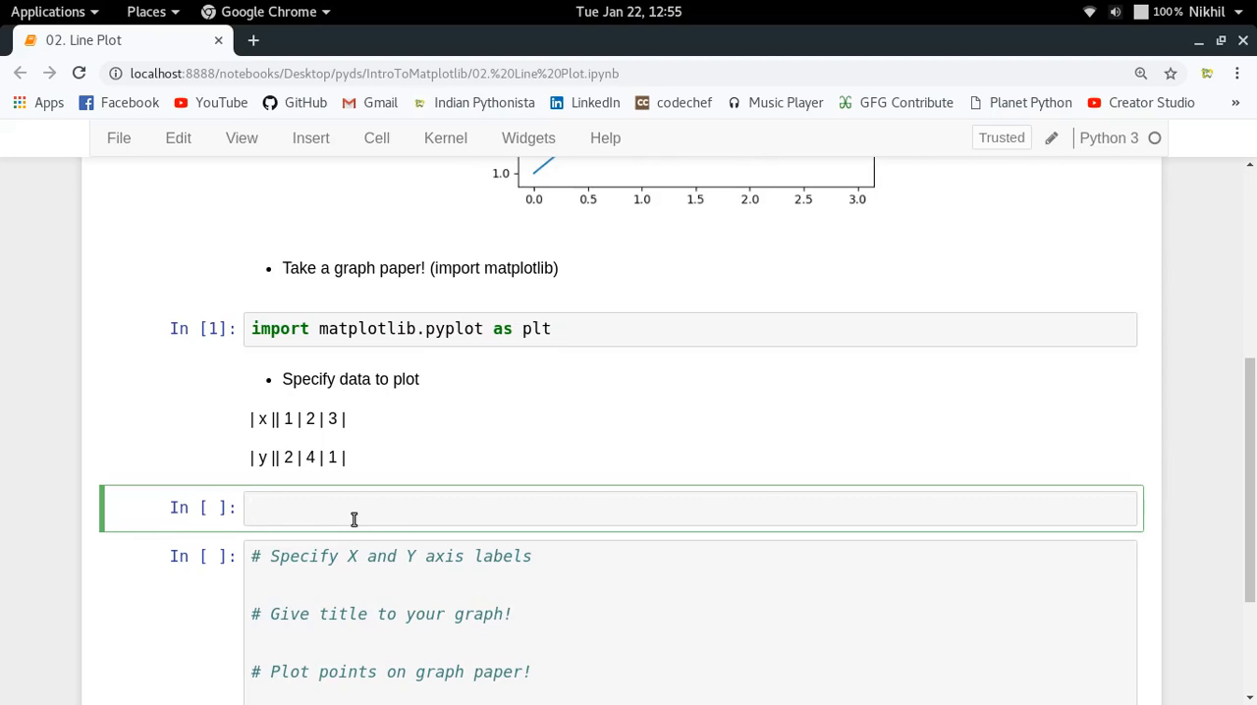
Enter x = [1,2,3] and y = [2,4,1] in the empty cell and run it.
text(x =)
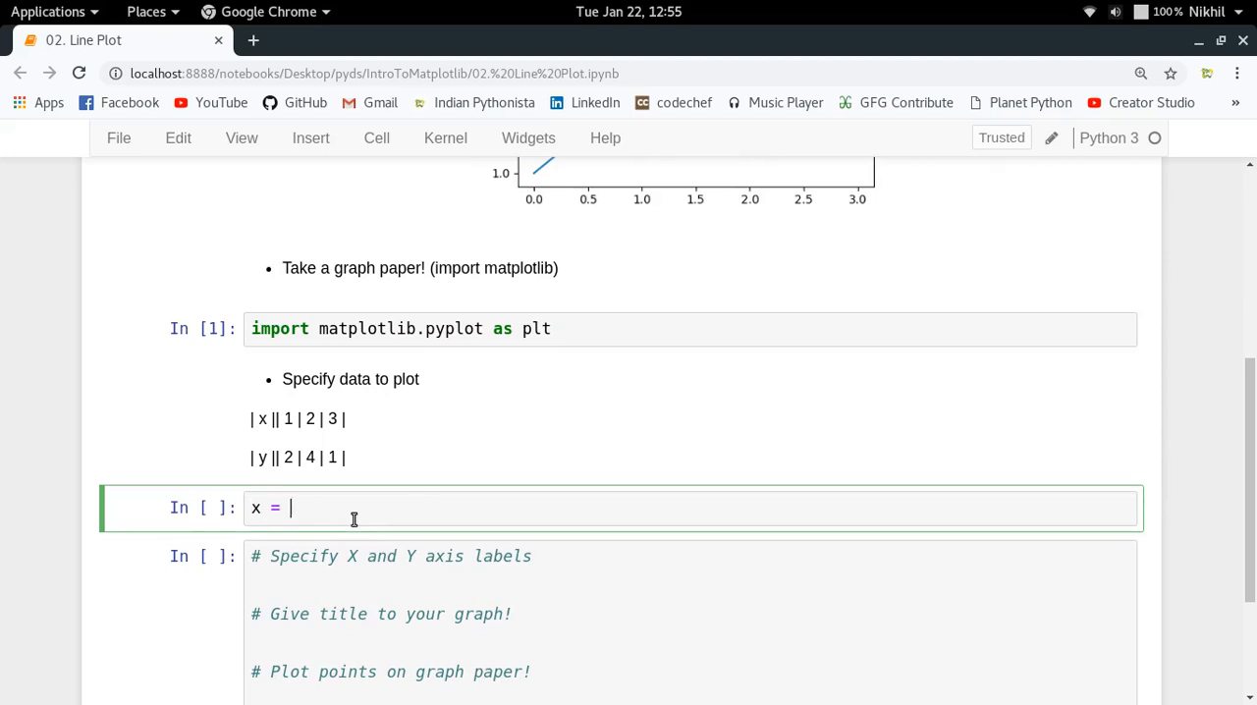
text([1,2,3])
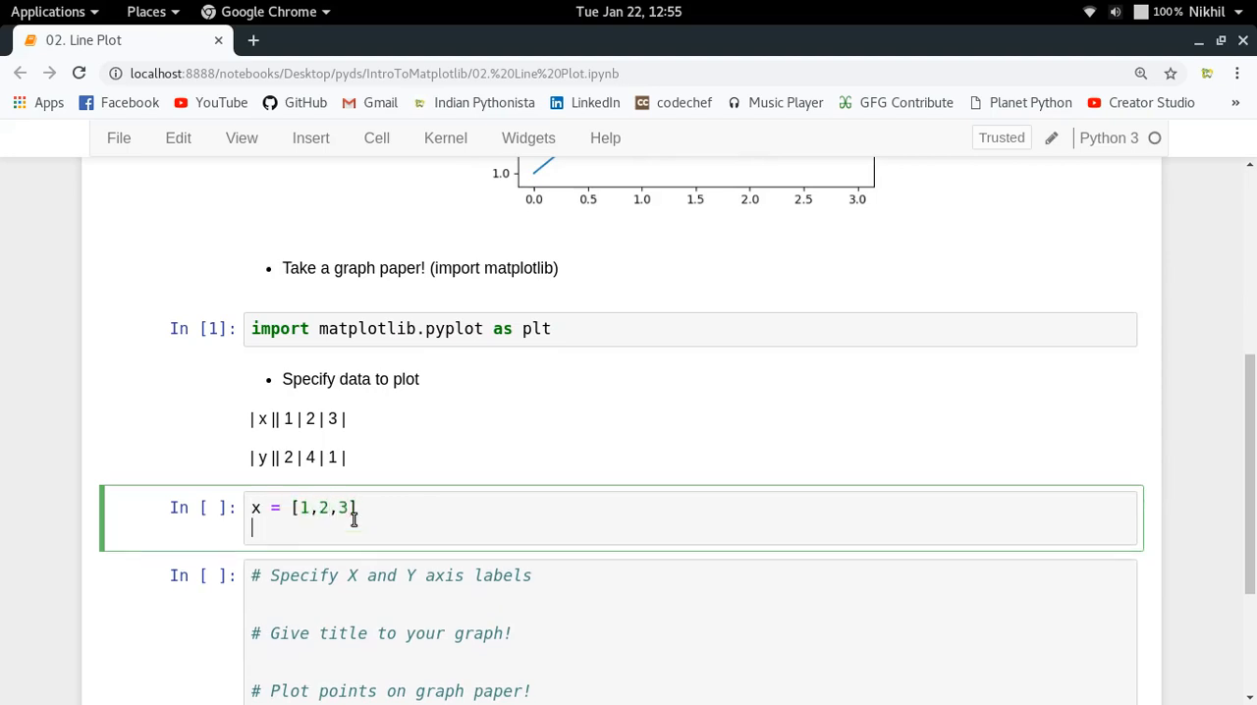
text(y = [2,4])
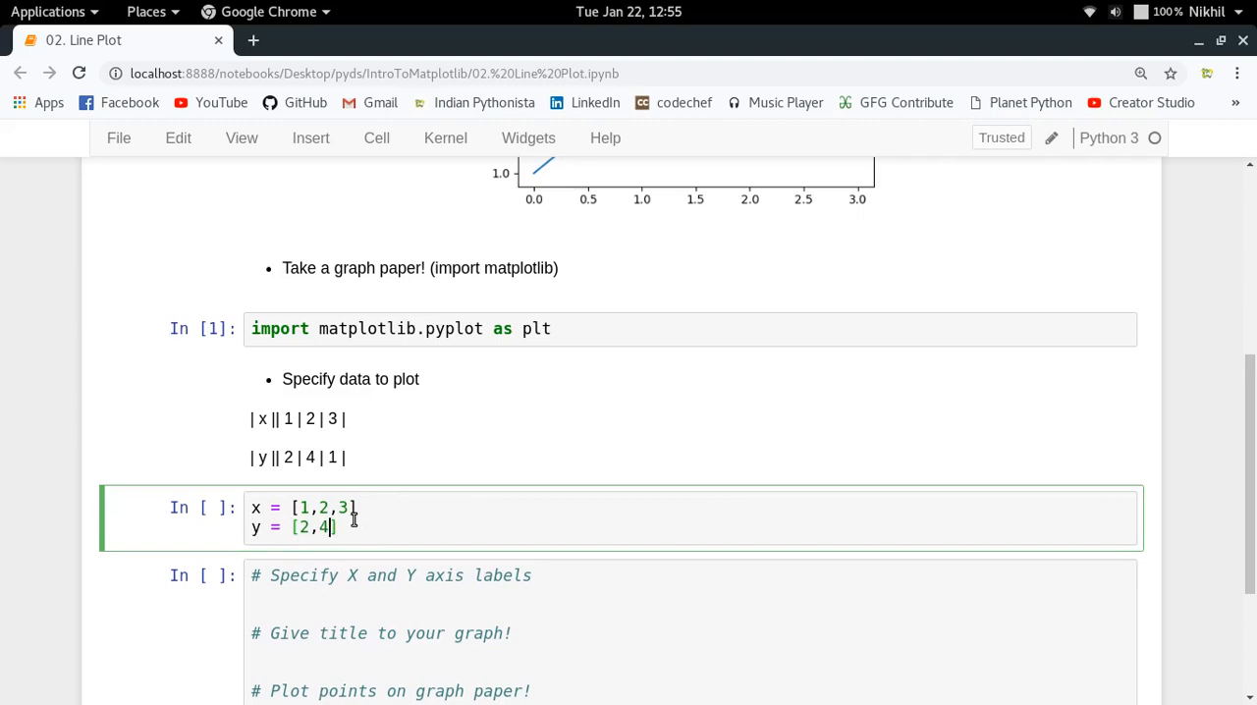
text(,1)
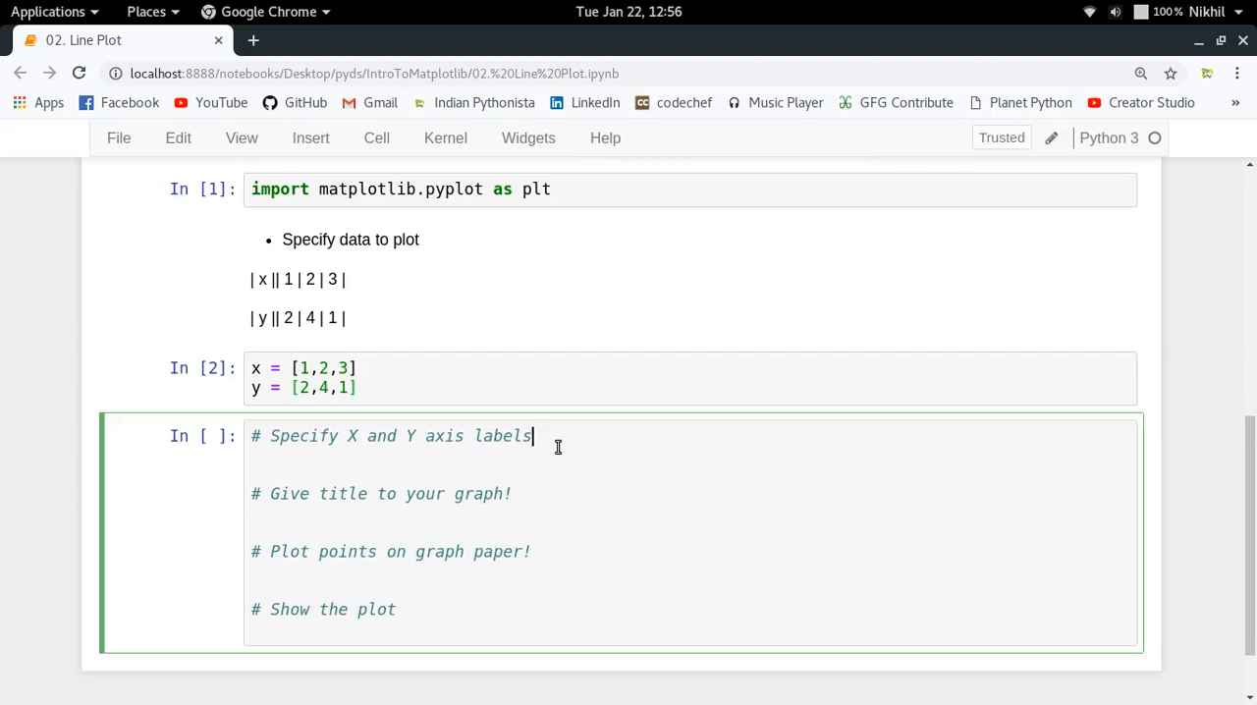
Add plt.xlabel and plt.ylabel calls under the axis labels comment.
key(Return)
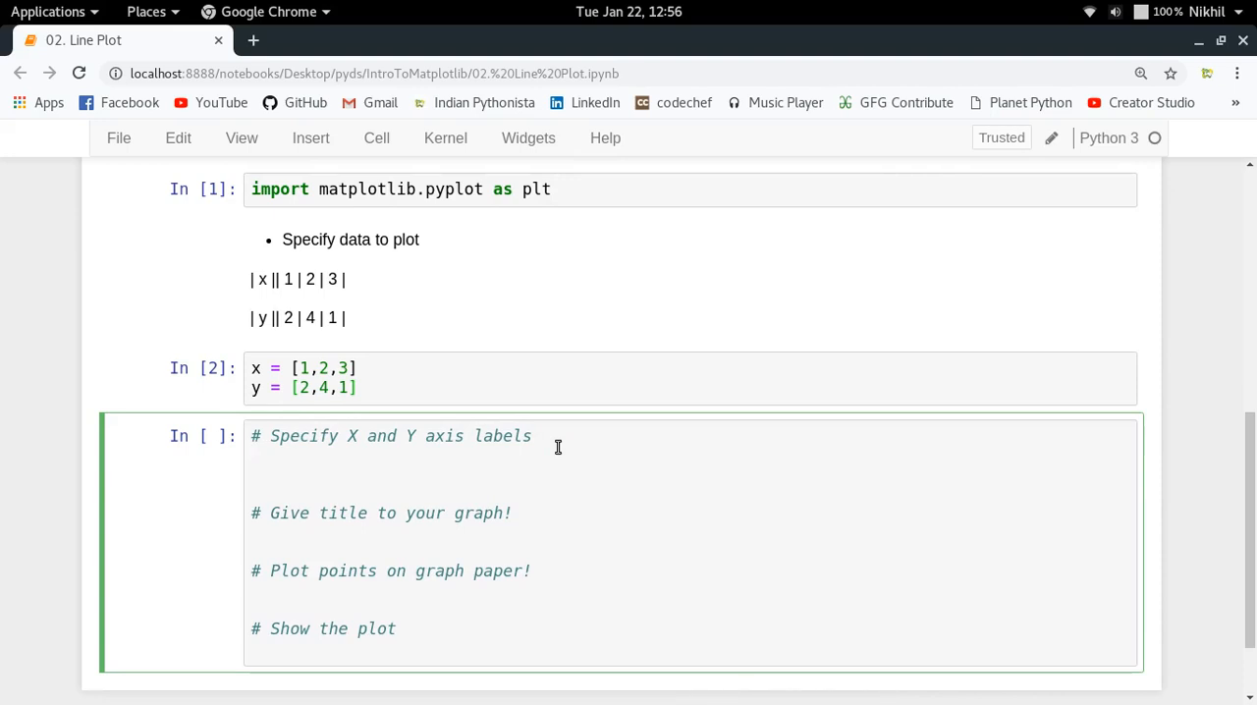
text(plt.)
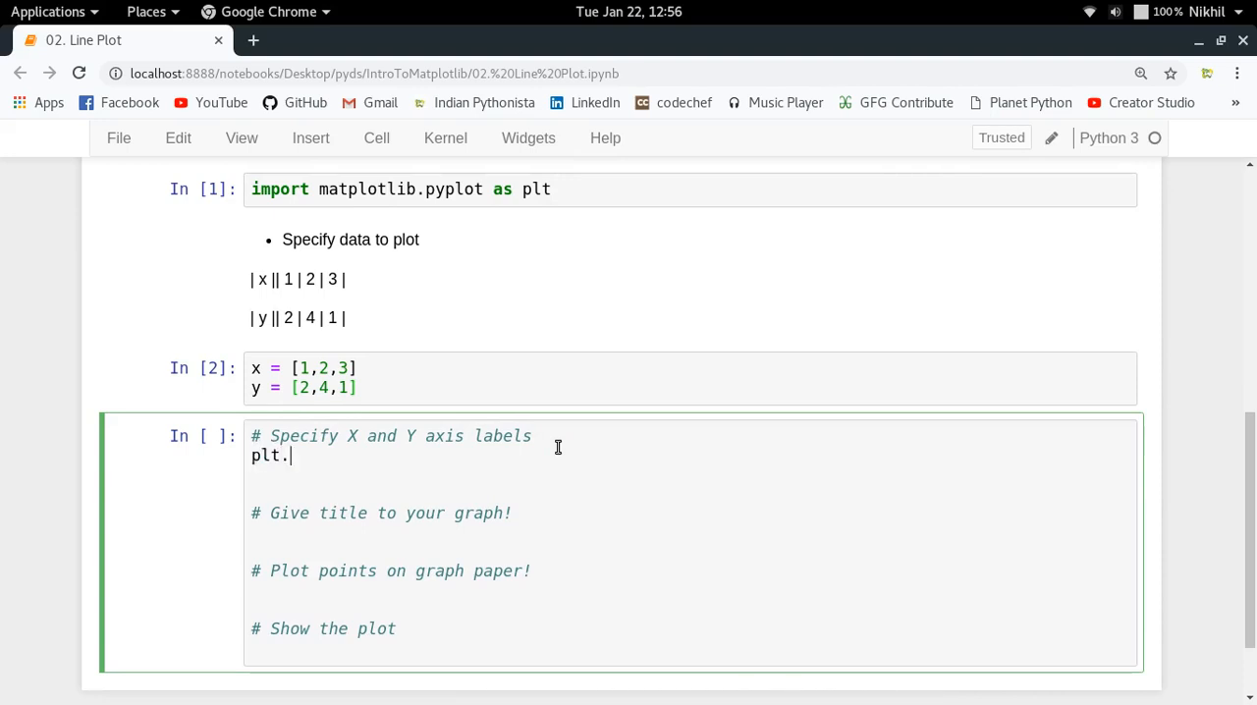
text(xlabel)
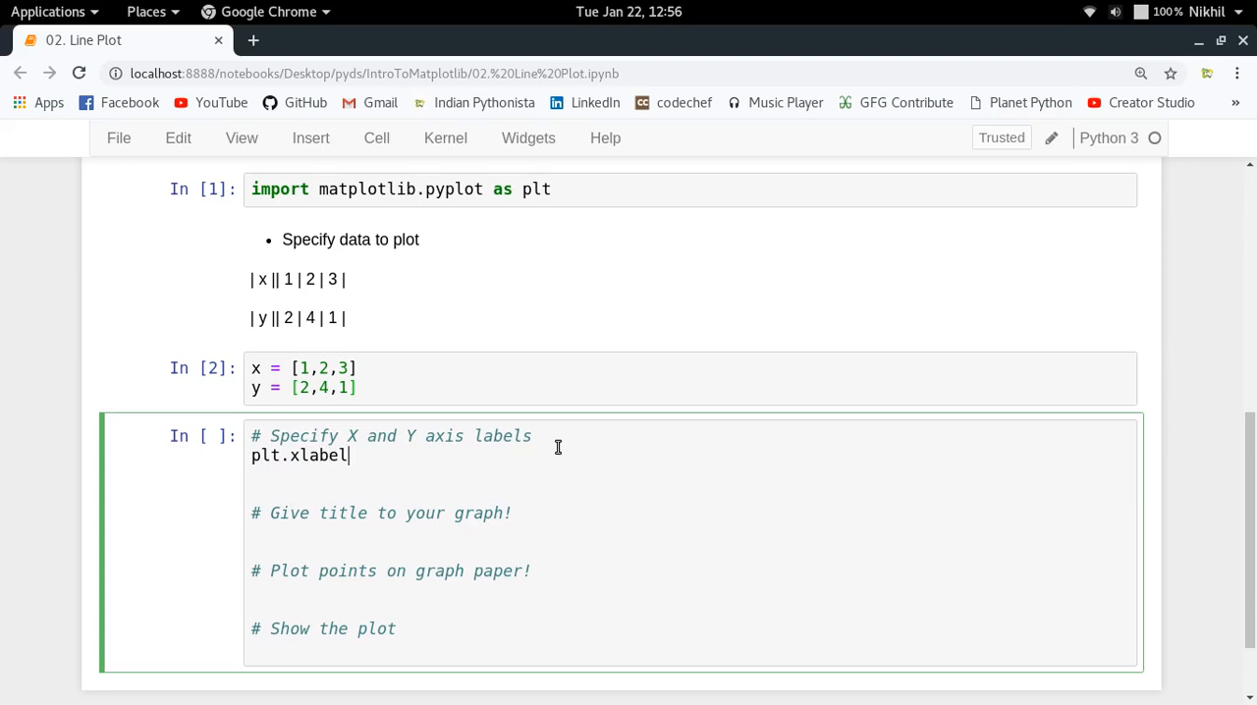
text(("x0"))
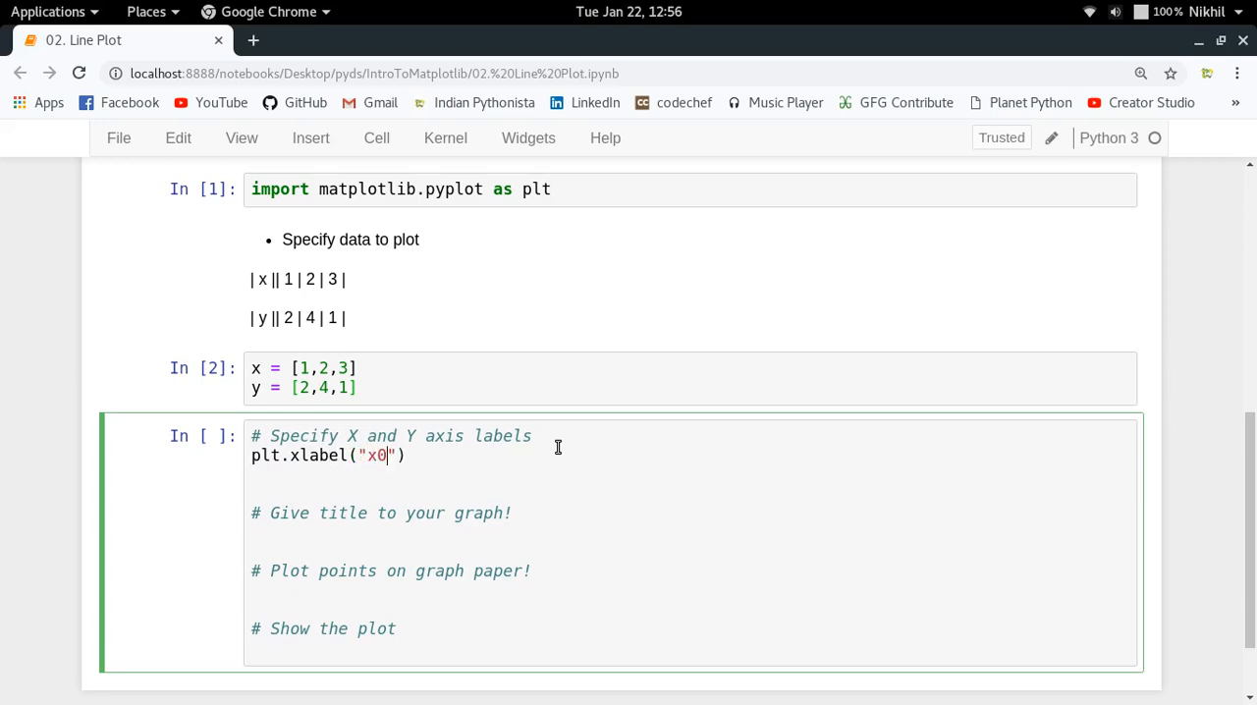
text(-axis)
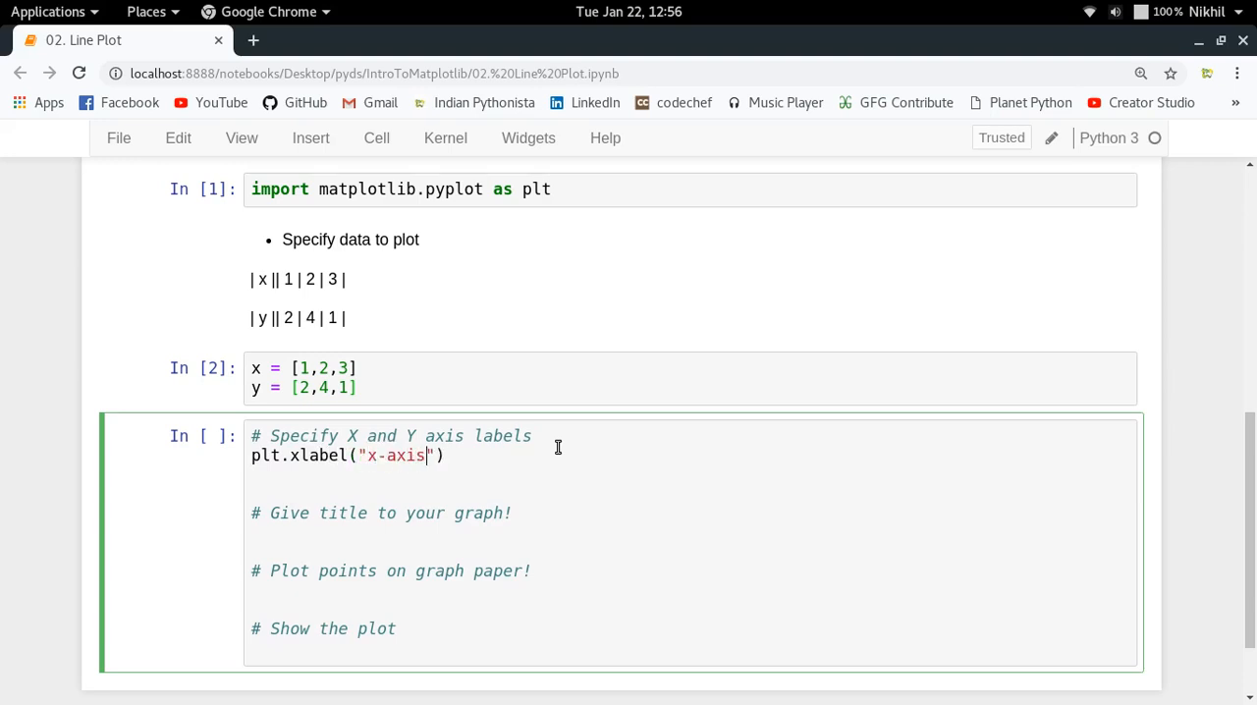
text(pl)
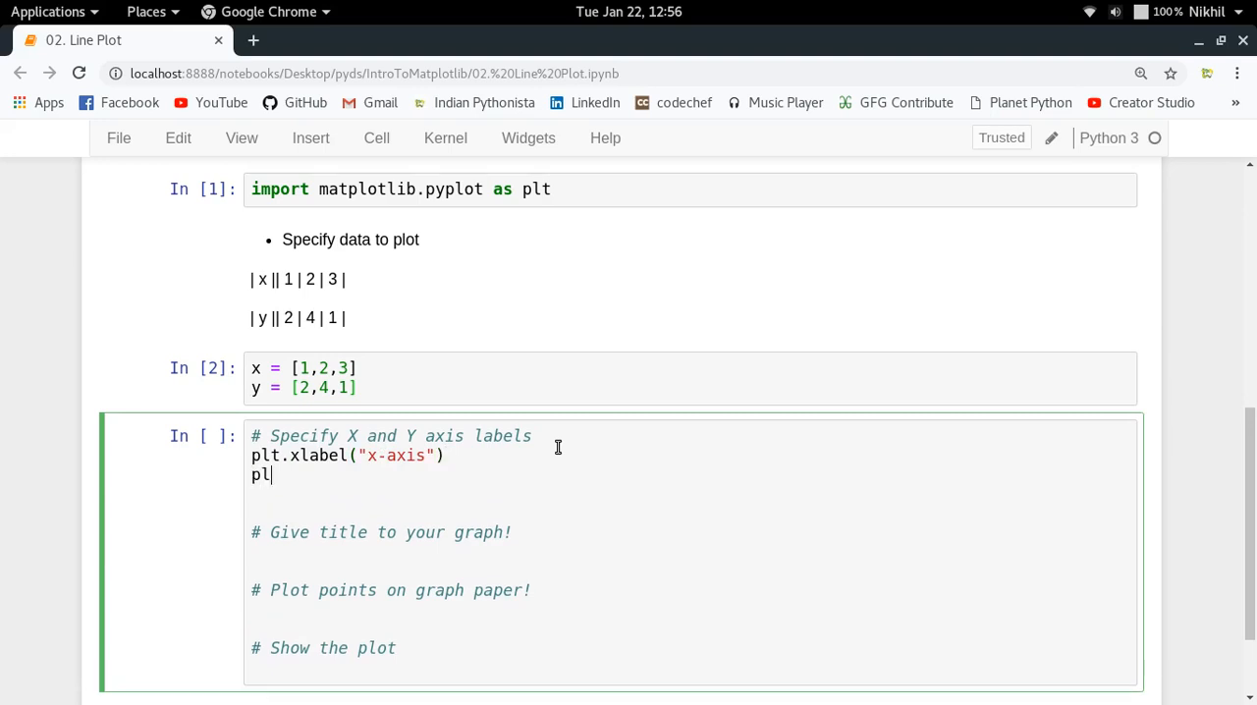
text(t.y)
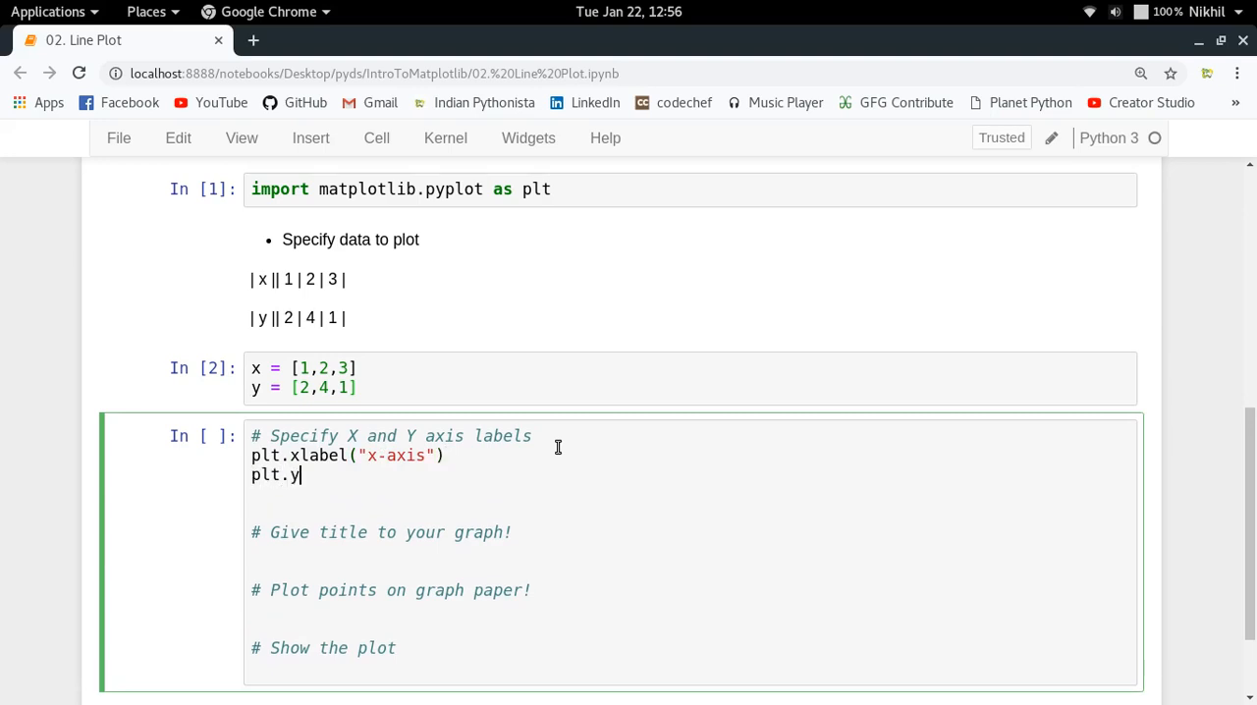
text(label())
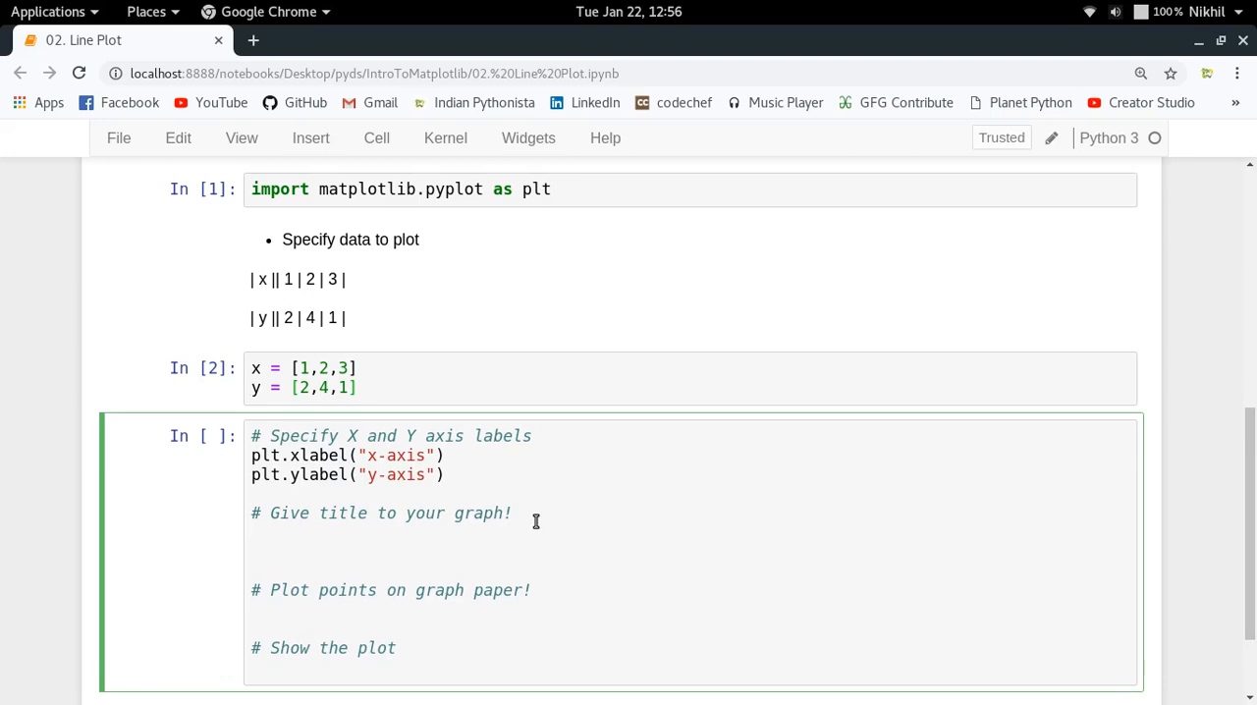
Add plt.title with the title 'My first graph!'.
text(plt.title)
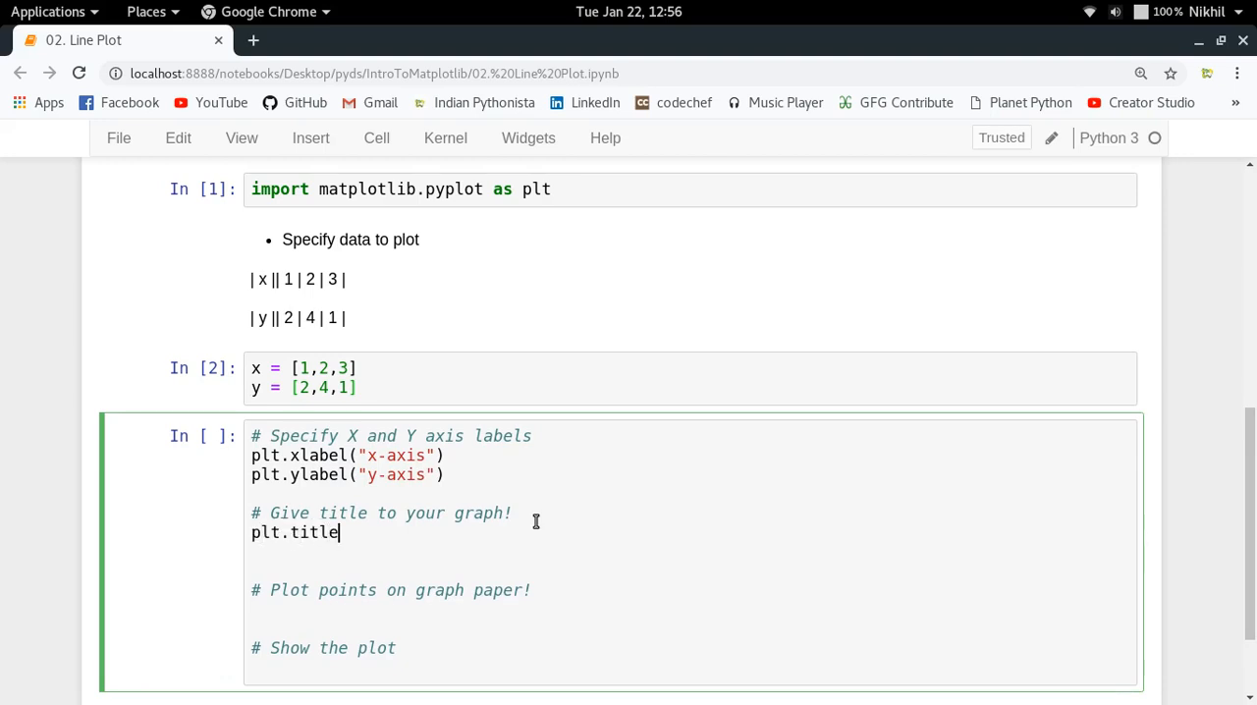
text((""))
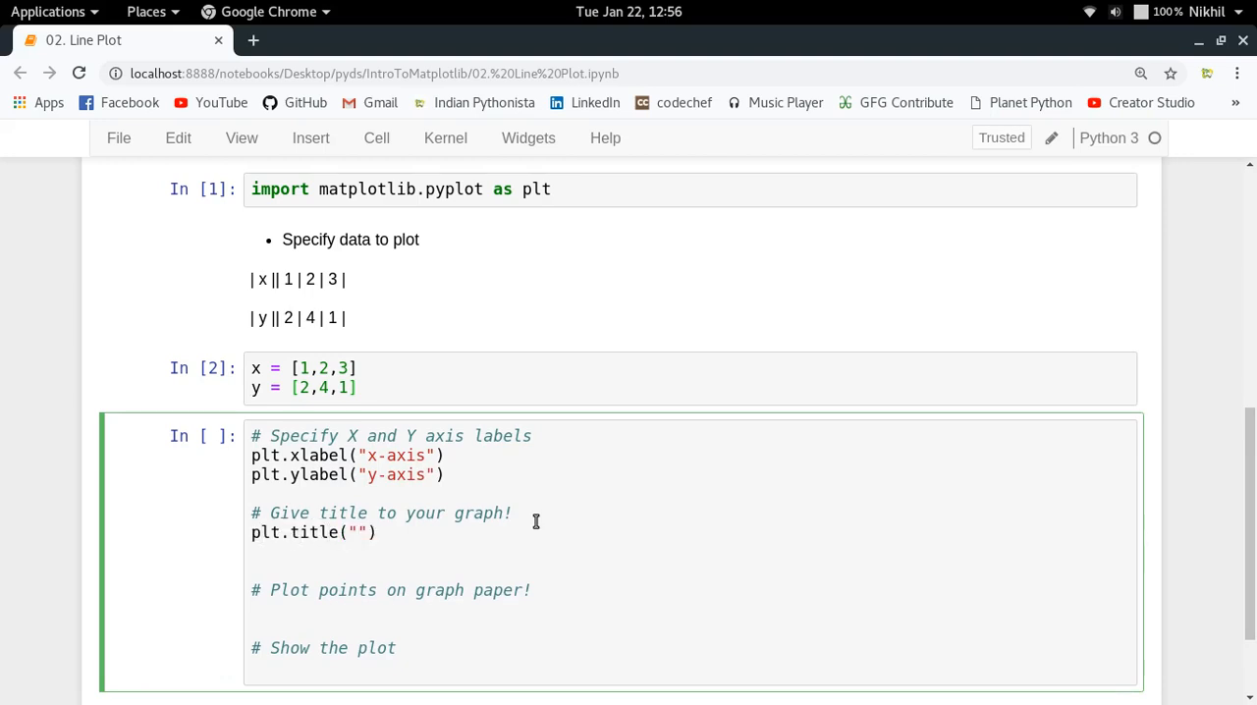
click(355, 532)
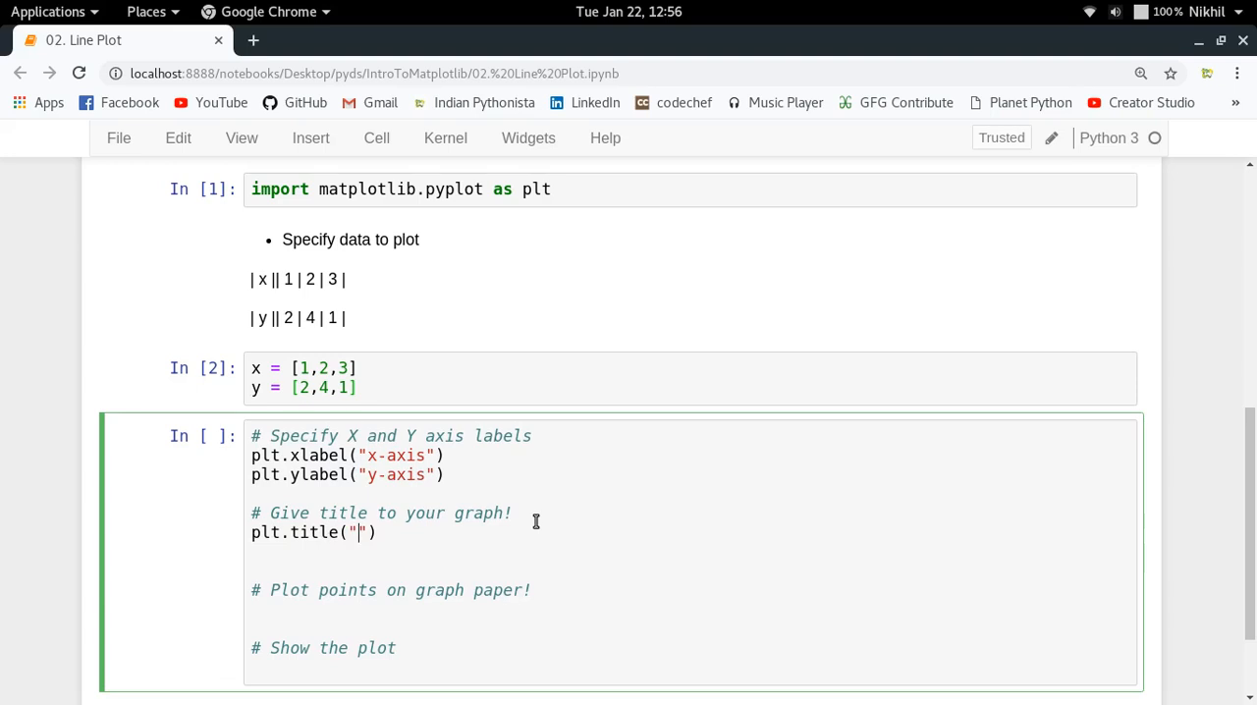
text(My first graph!)
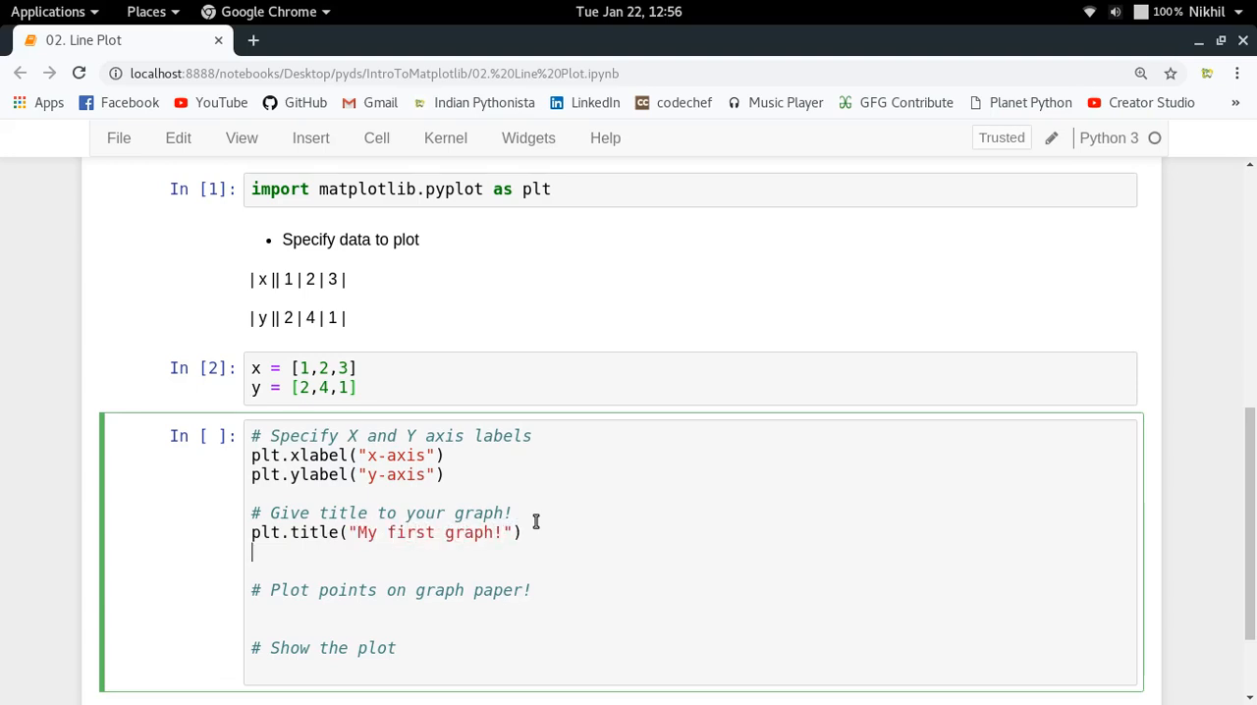
Add plt.plot(x,y) and plt.show() to draw and display the line chart.
scroll(down, 3)
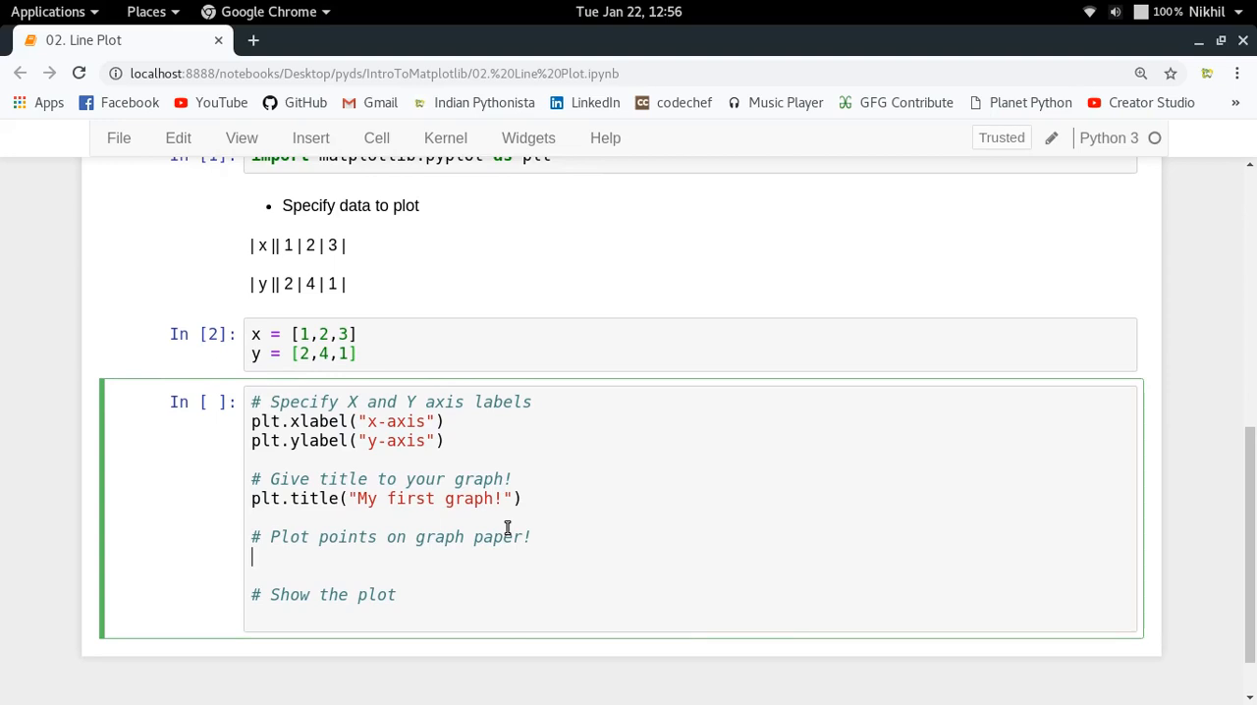
text(plt.plot()
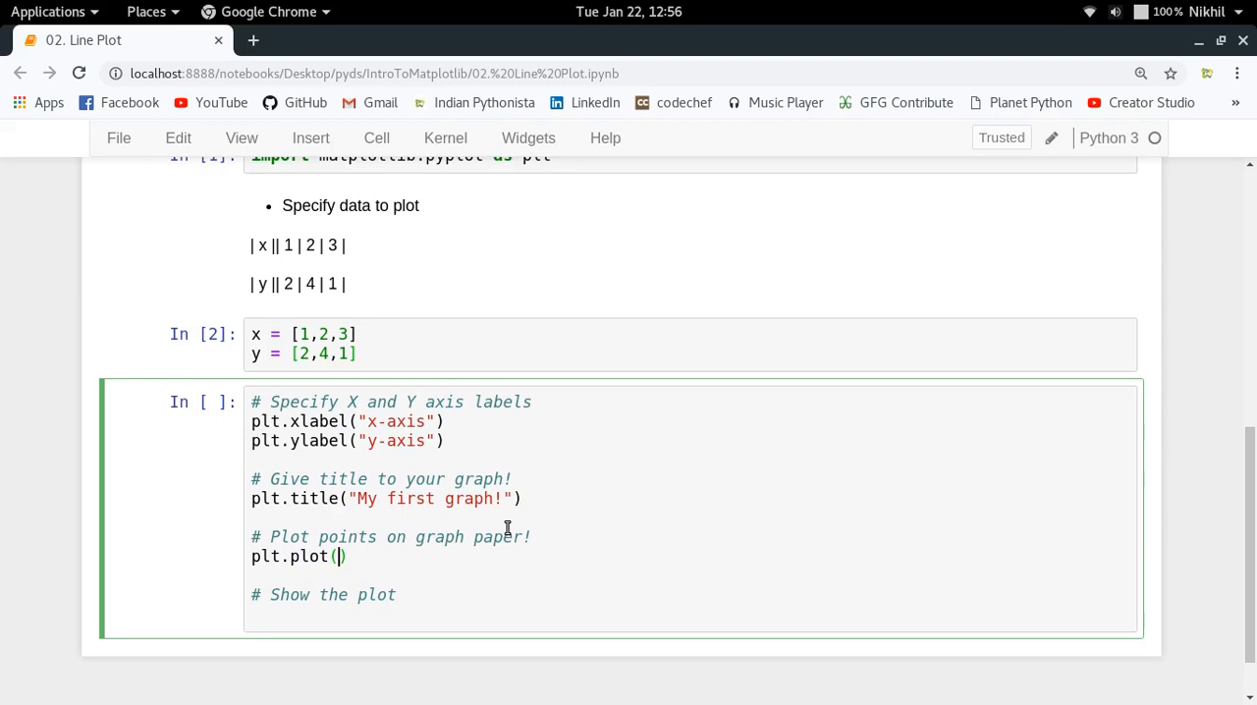
text(x,y)
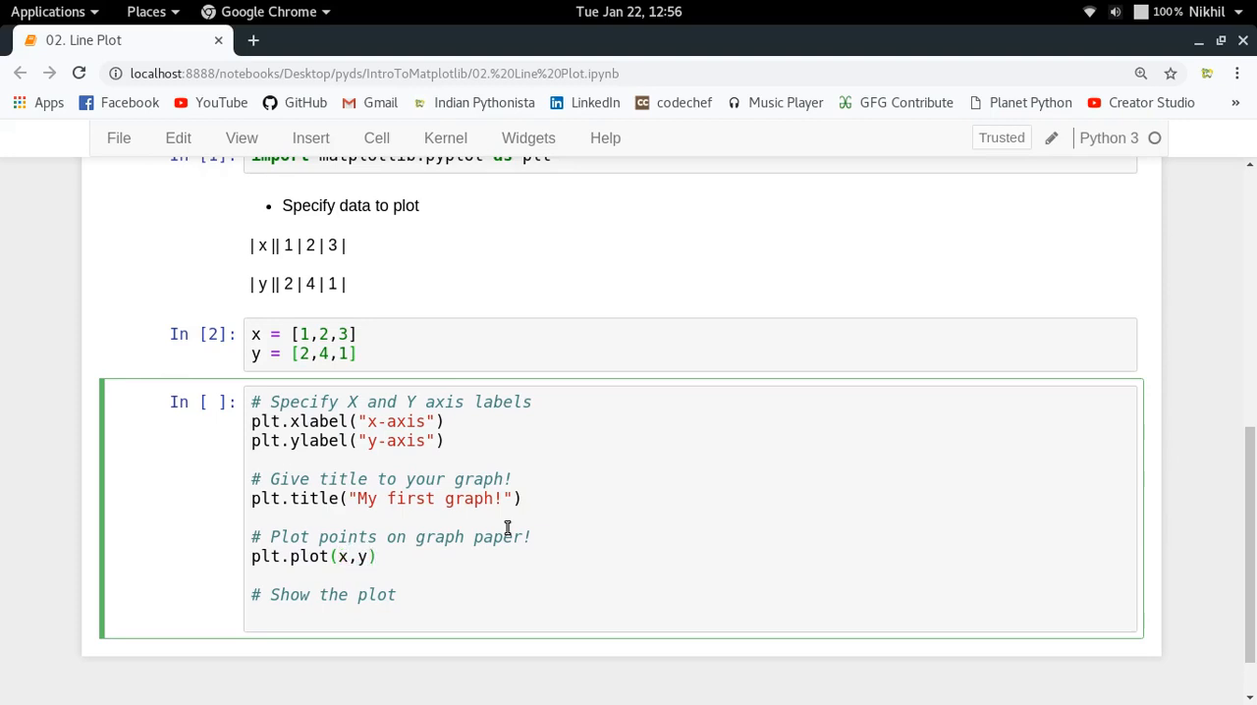
key(ctrl+s)
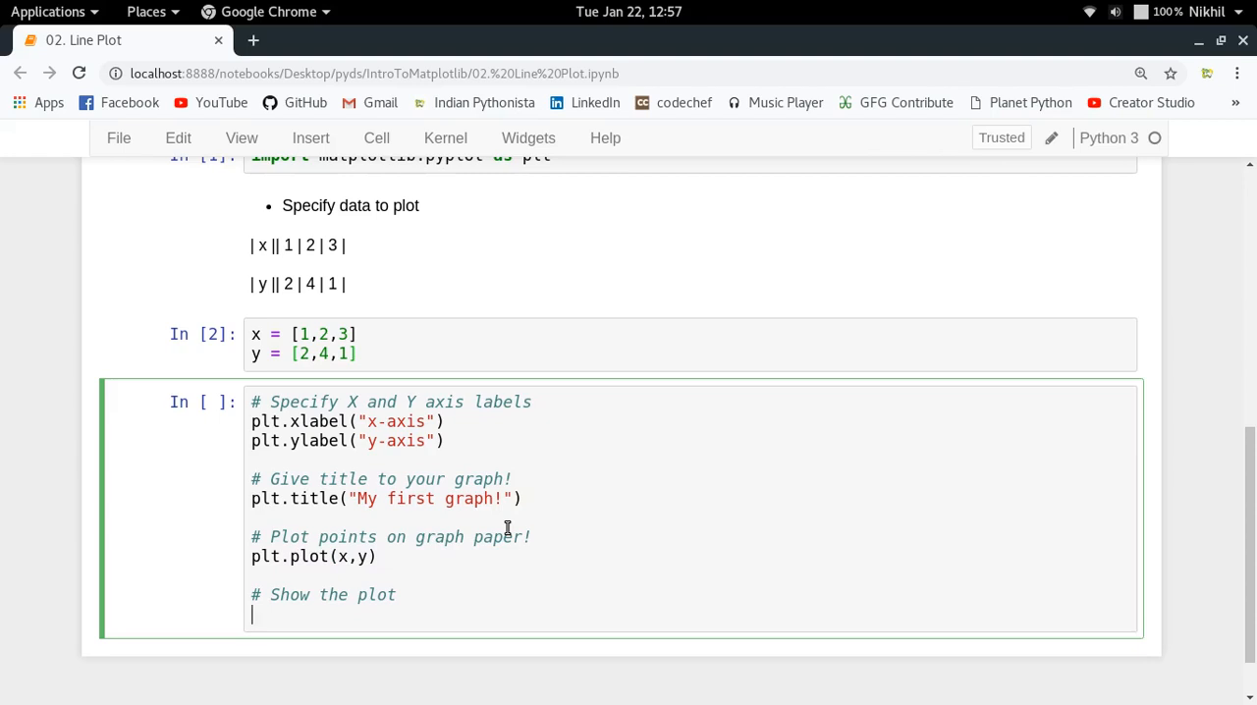
text(lt)
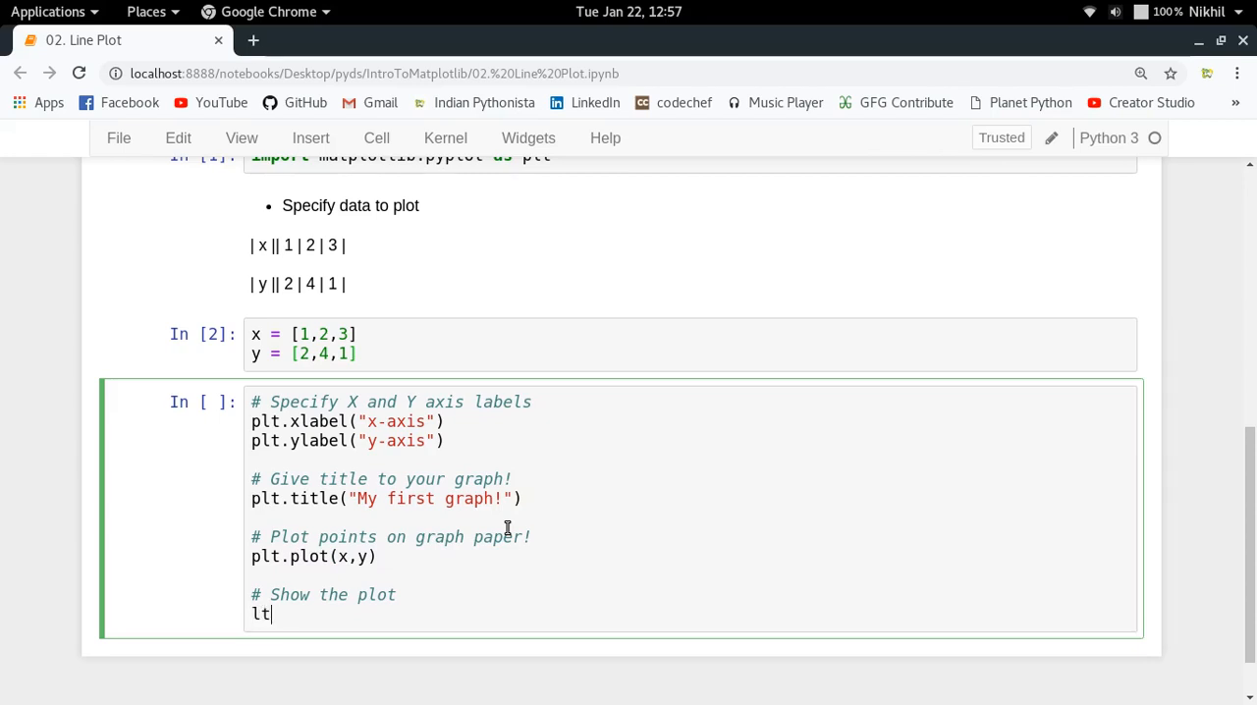
text(plt.show)
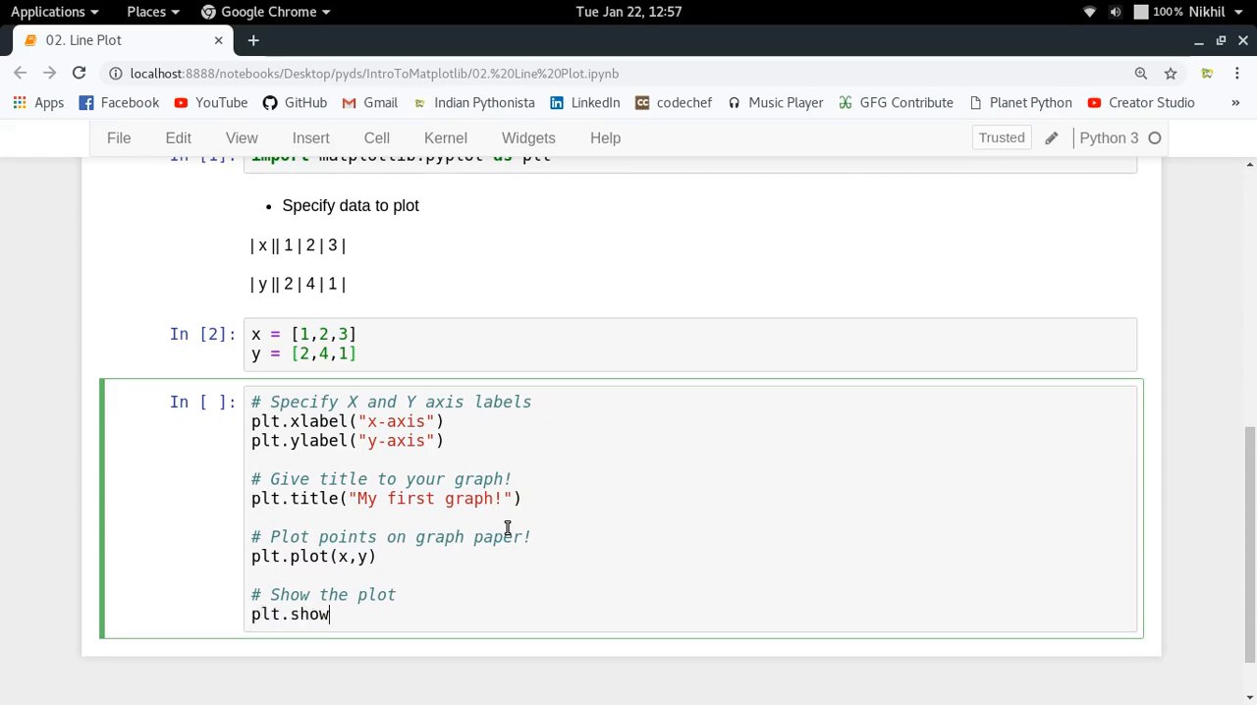
text(())
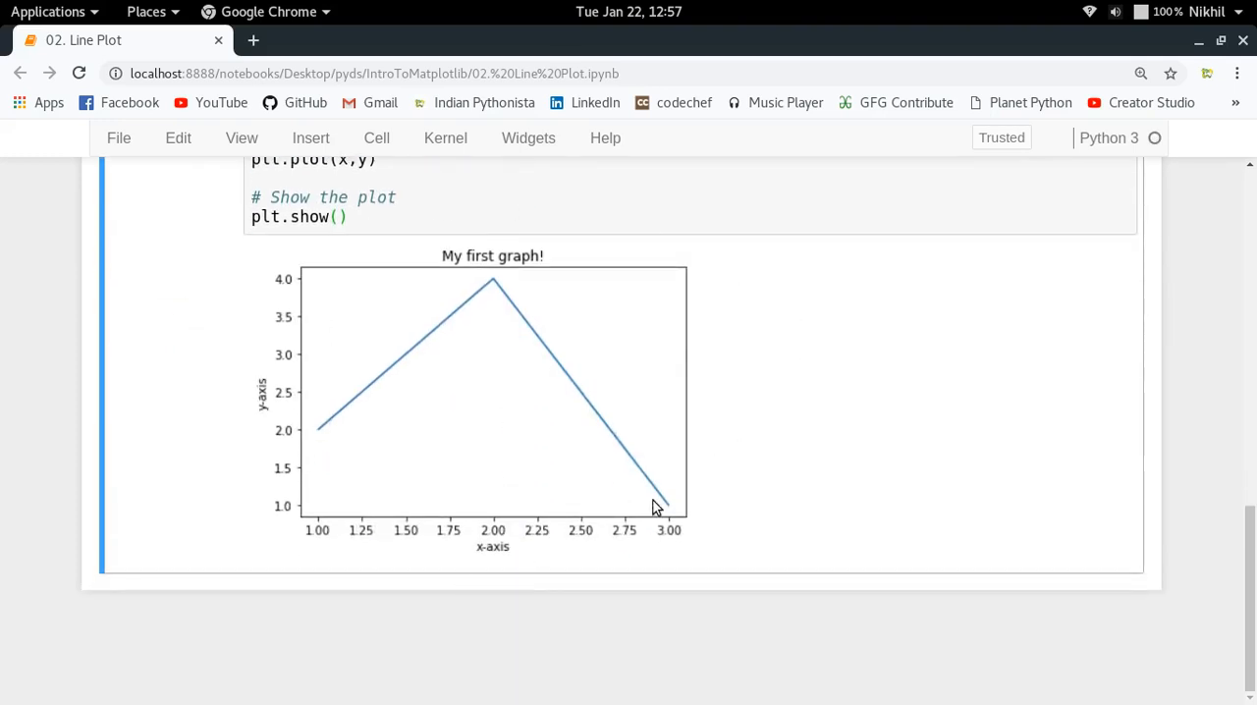
mouse_move(525, 555)
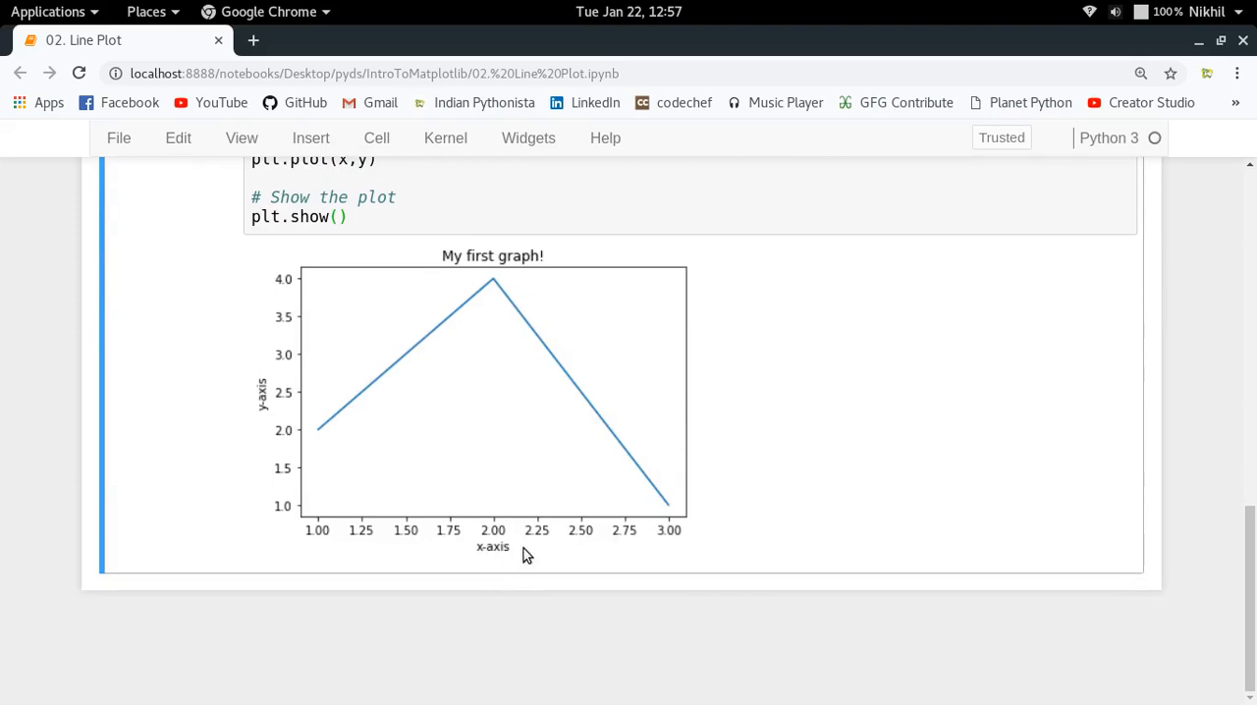
mouse_move(569, 383)
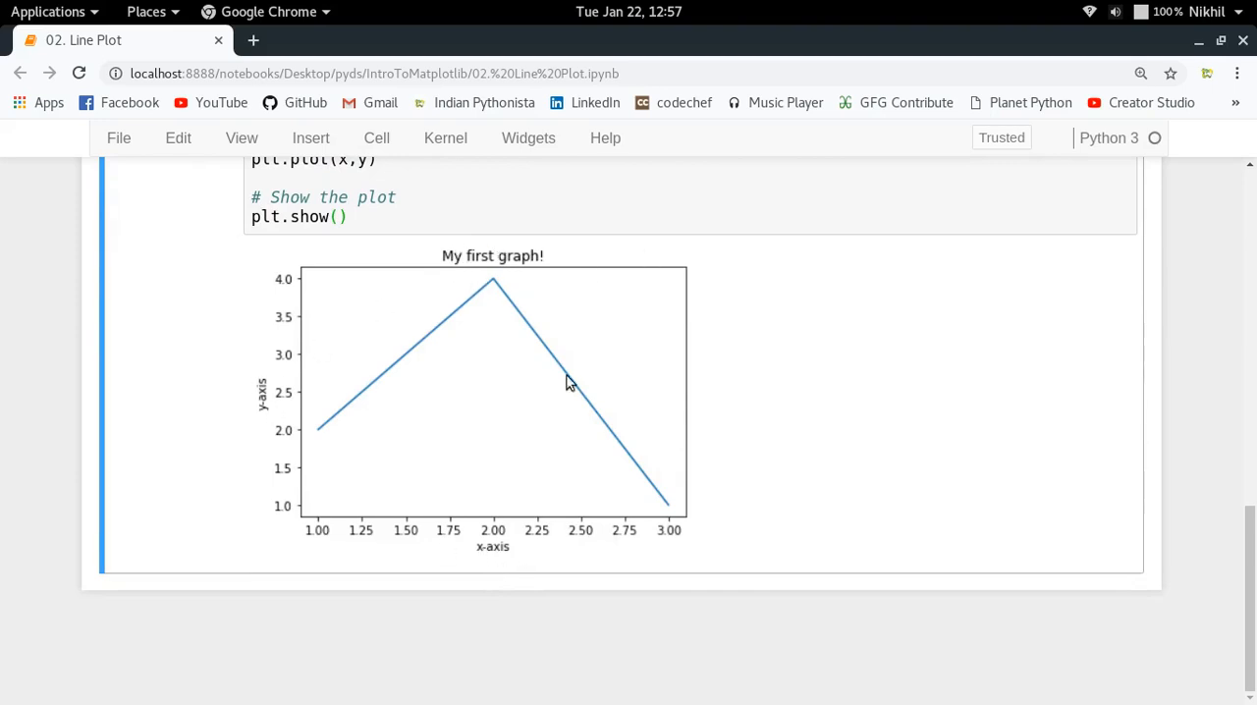
mouse_move(565, 368)
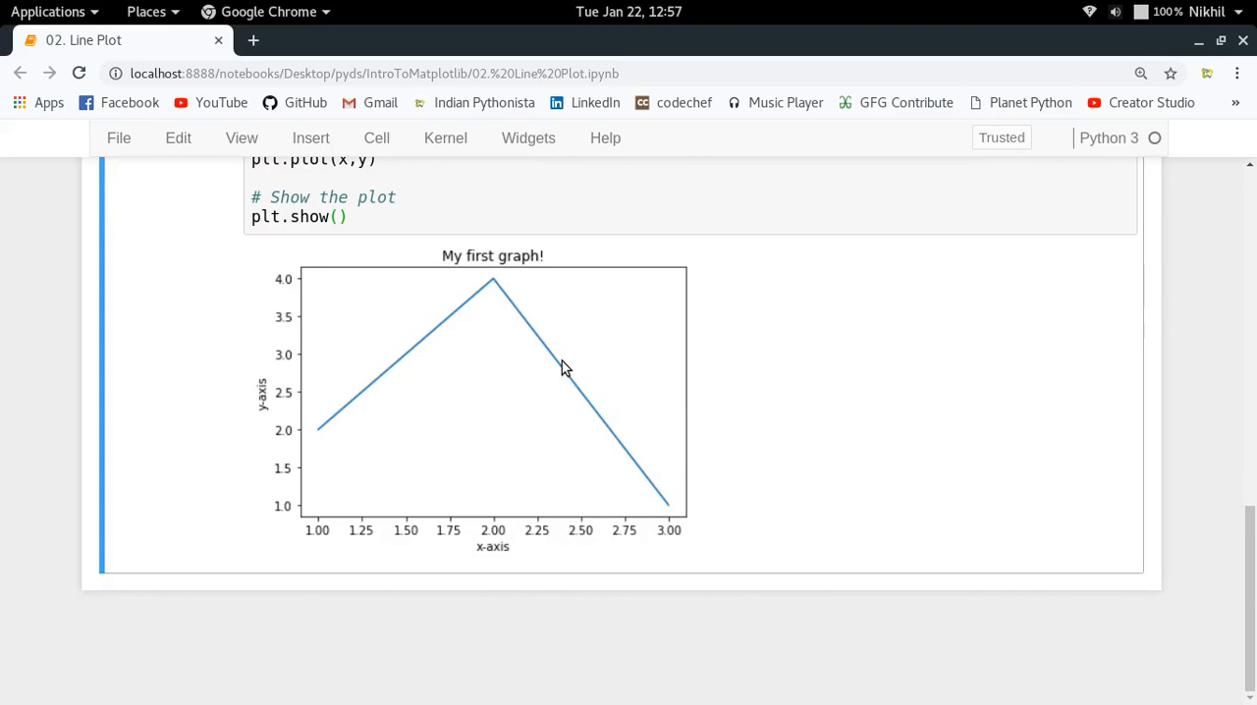
mouse_move(496, 441)
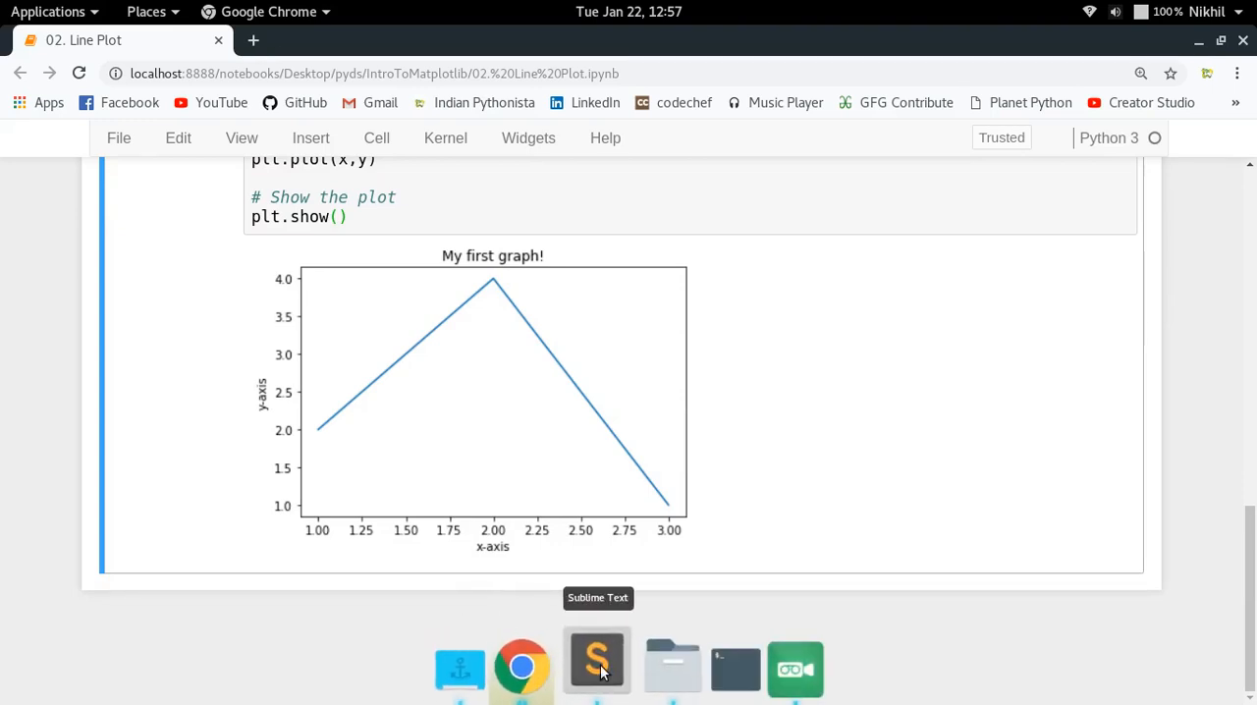
Switch to Sublime Text, run test.py, and drag the Figure 1 window leftward.
click(597, 667)
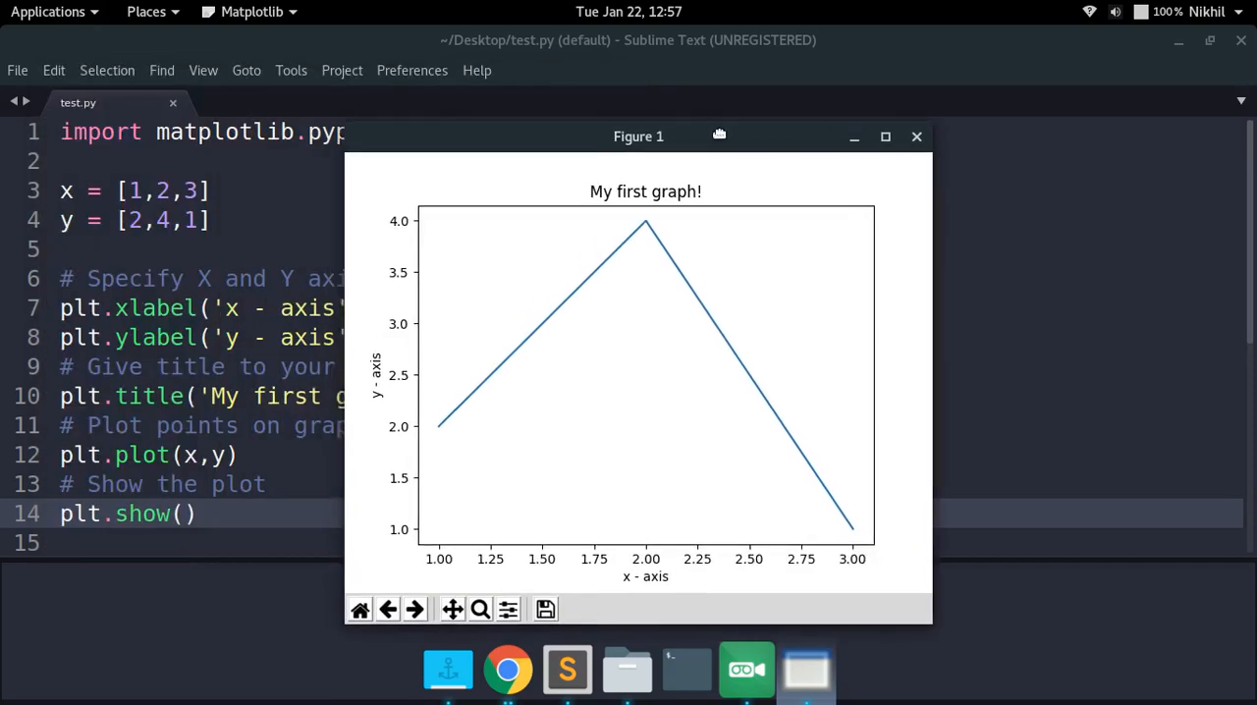
drag(638, 135, 646, 105)
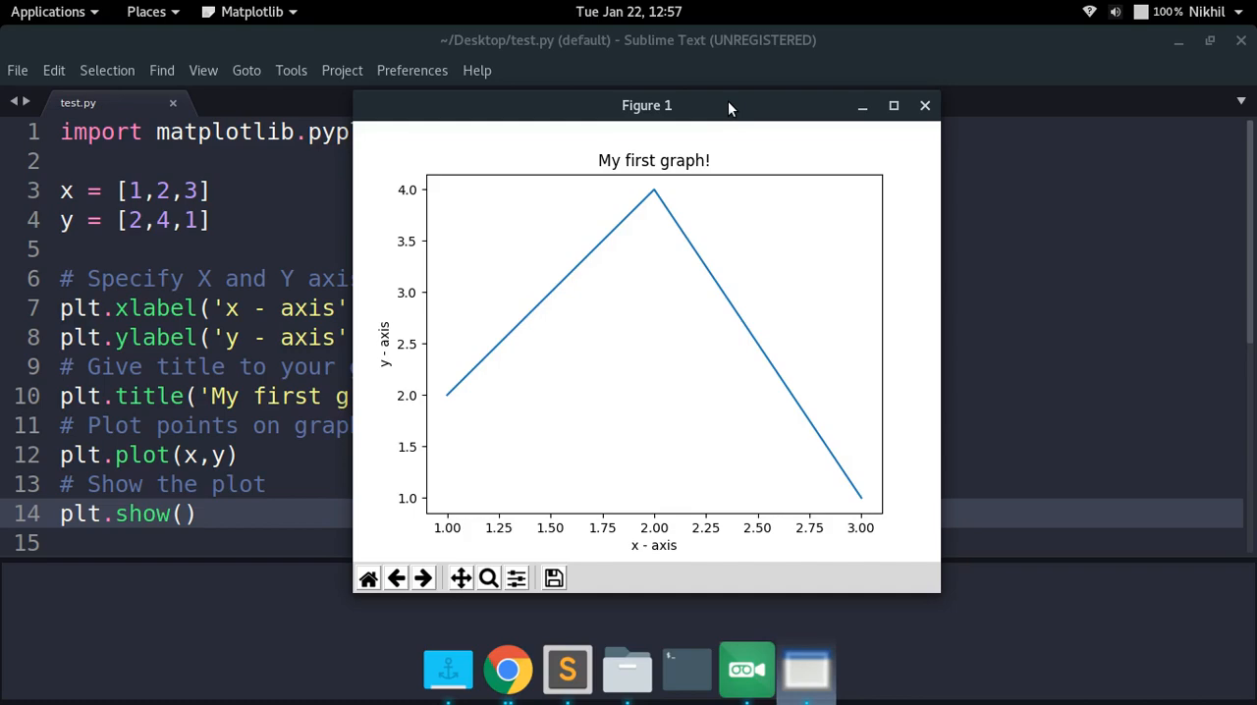
drag(646, 105, 617, 83)
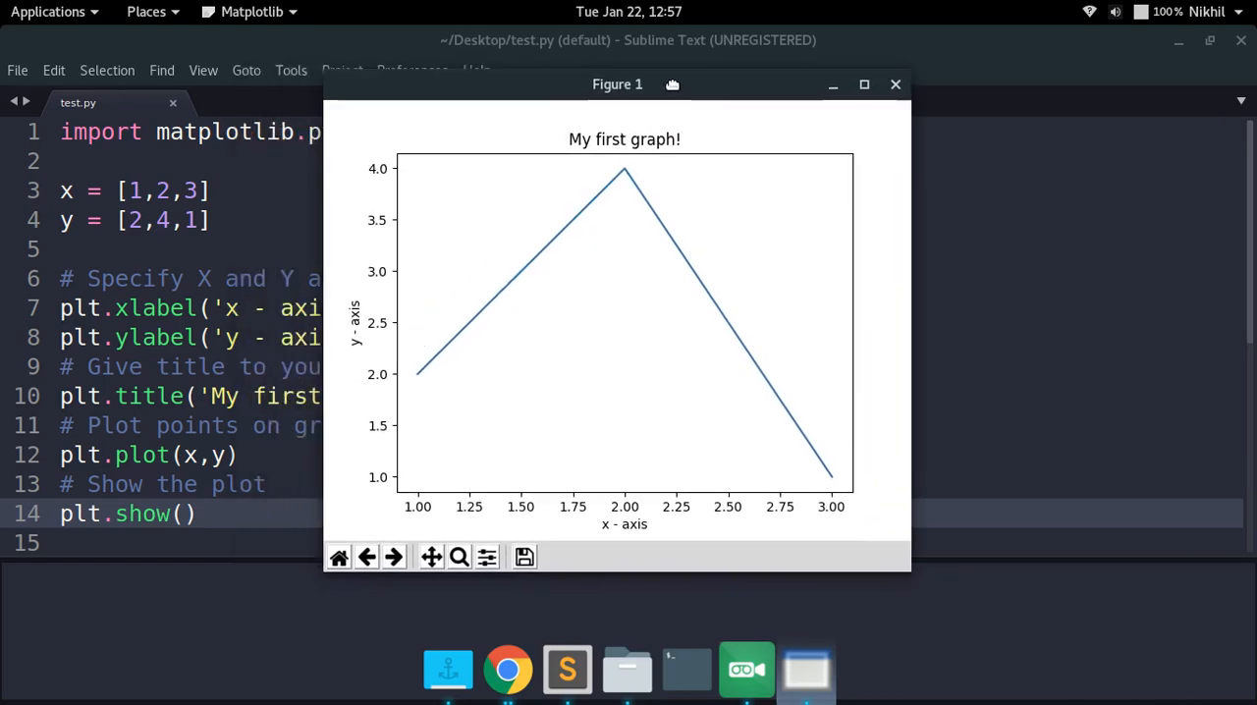
drag(617, 84, 541, 105)
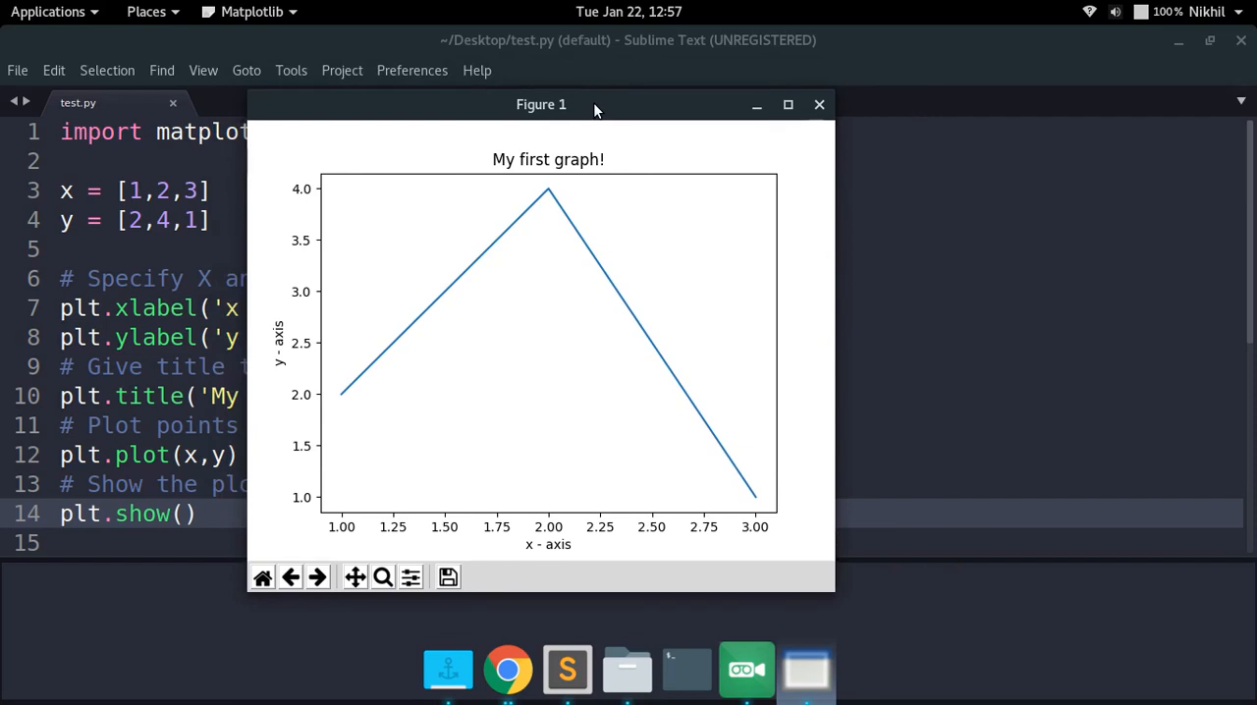
mouse_move(526, 370)
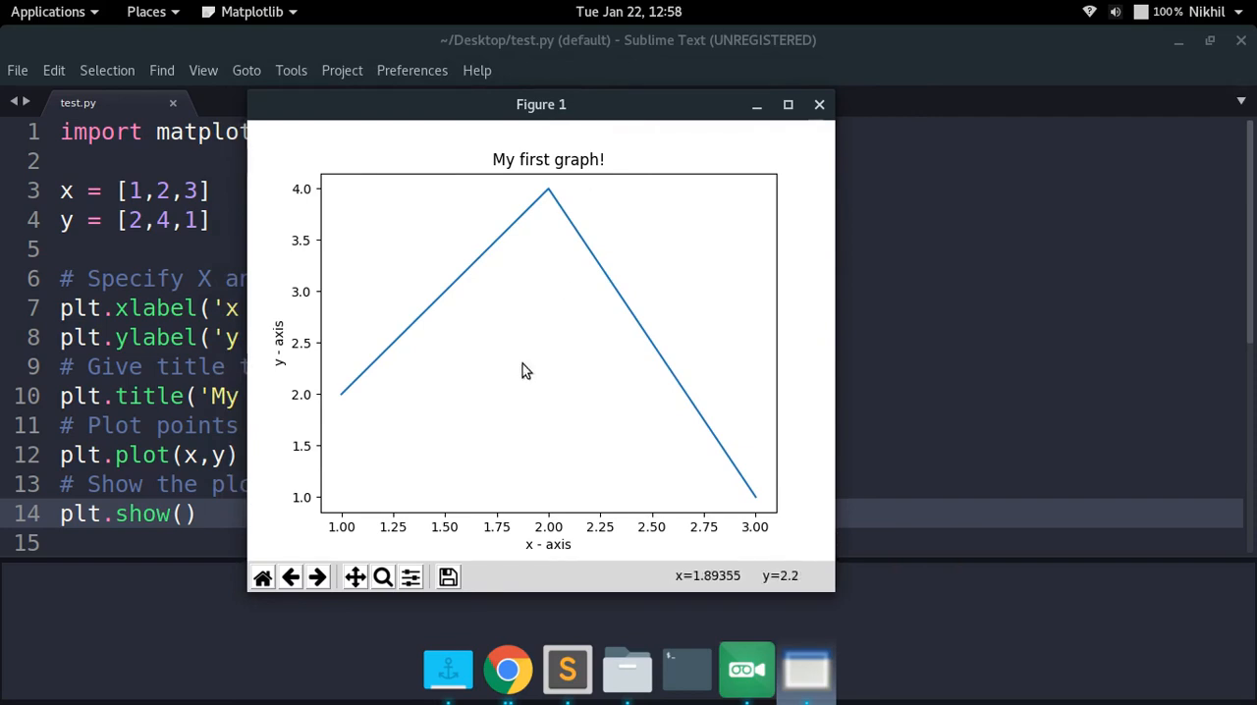
Zoom to a rectangle around the line's peak in the figure.
click(355, 577)
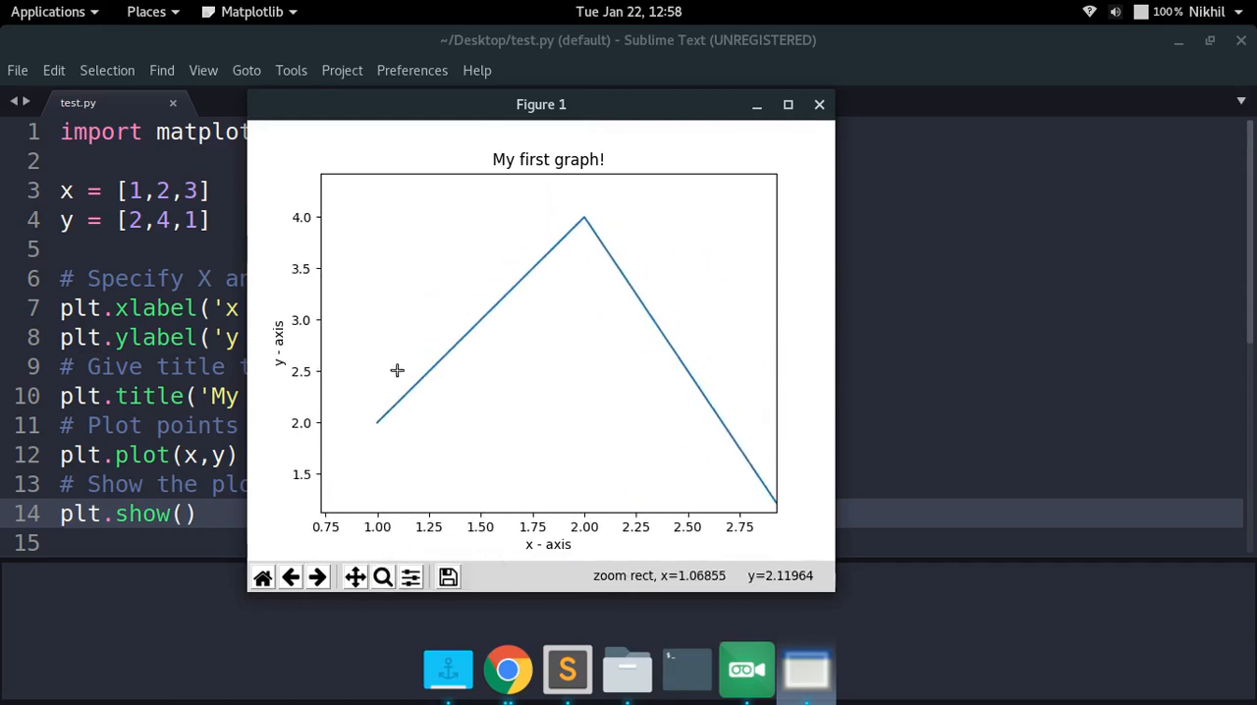
drag(396, 371, 699, 410)
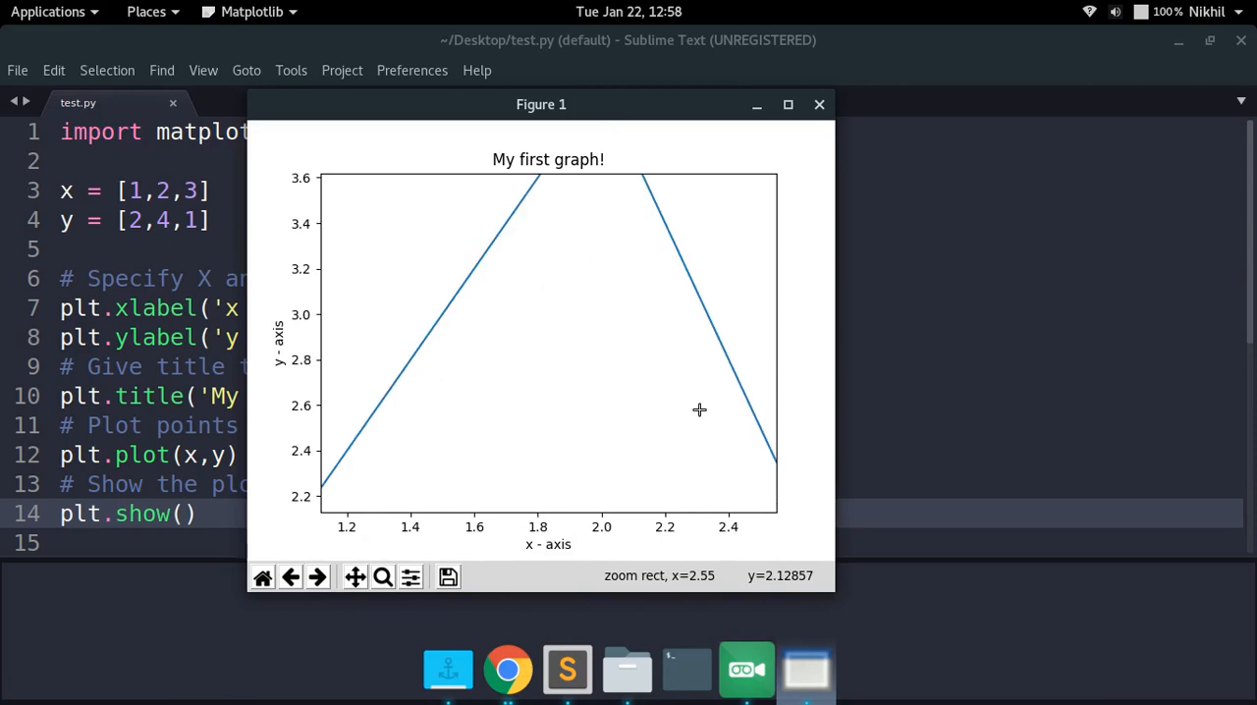
mouse_move(503, 318)
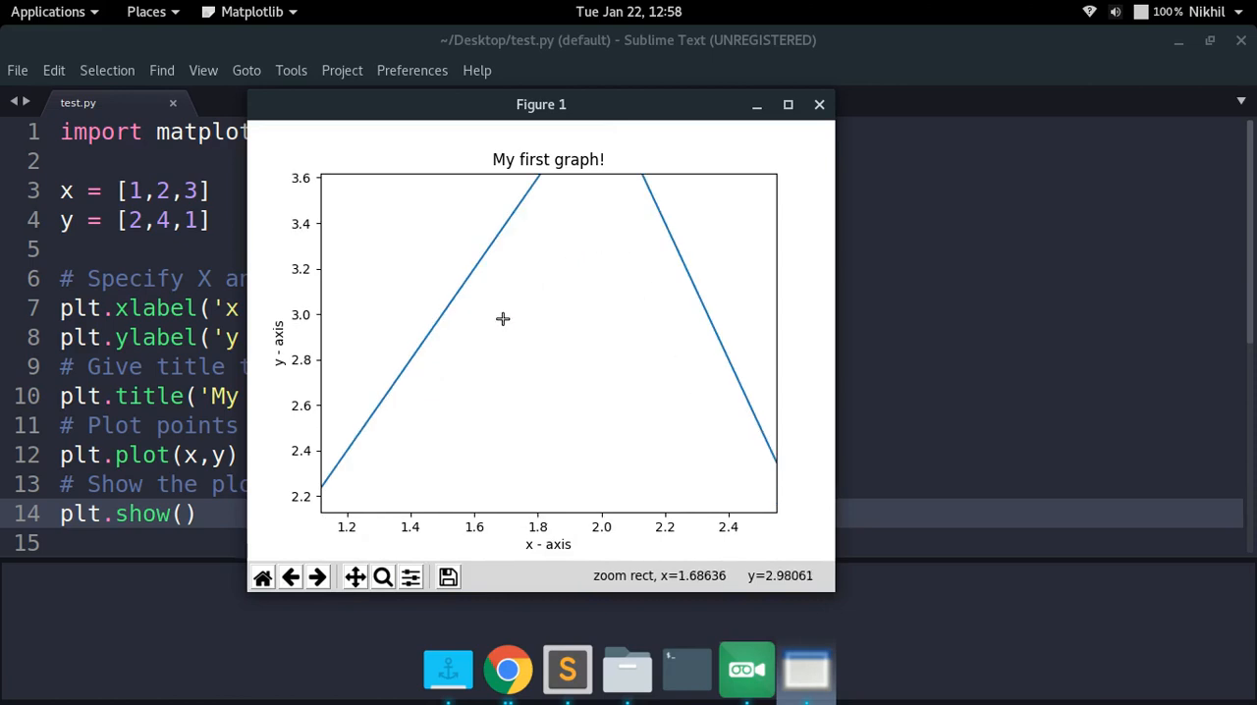
mouse_move(447, 576)
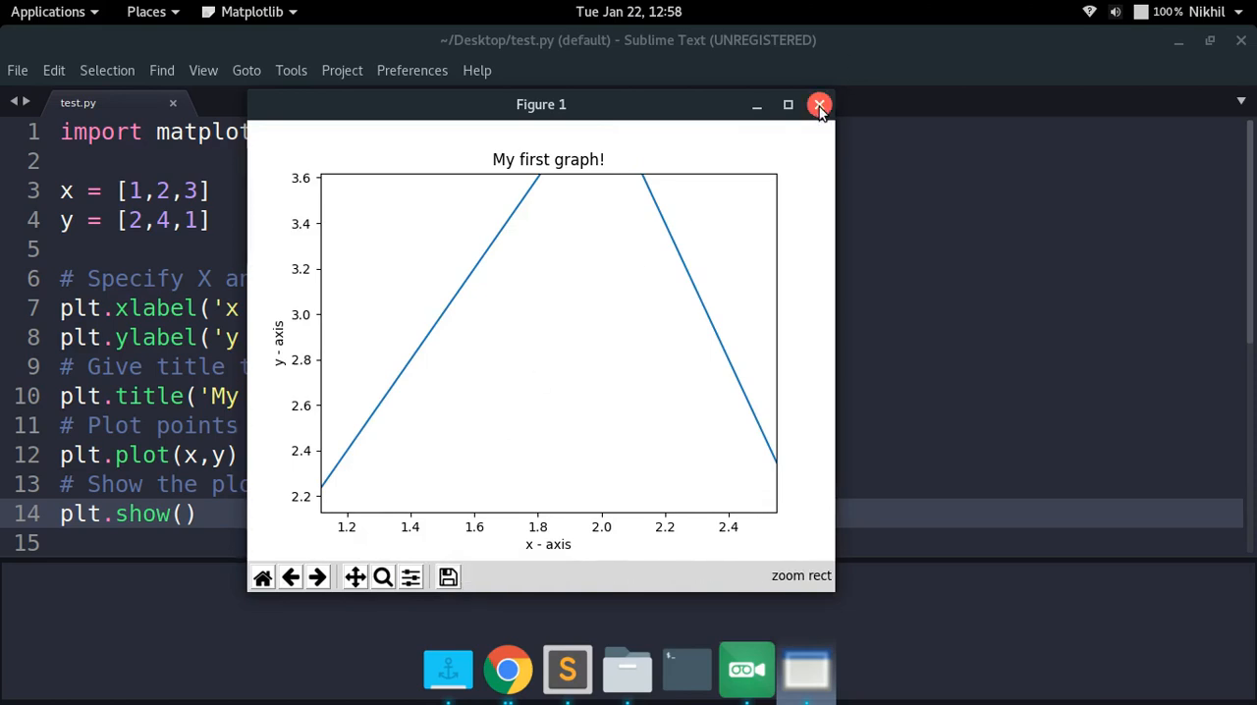
Close the Figure 1 window and clear the text selection in test.py.
click(819, 104)
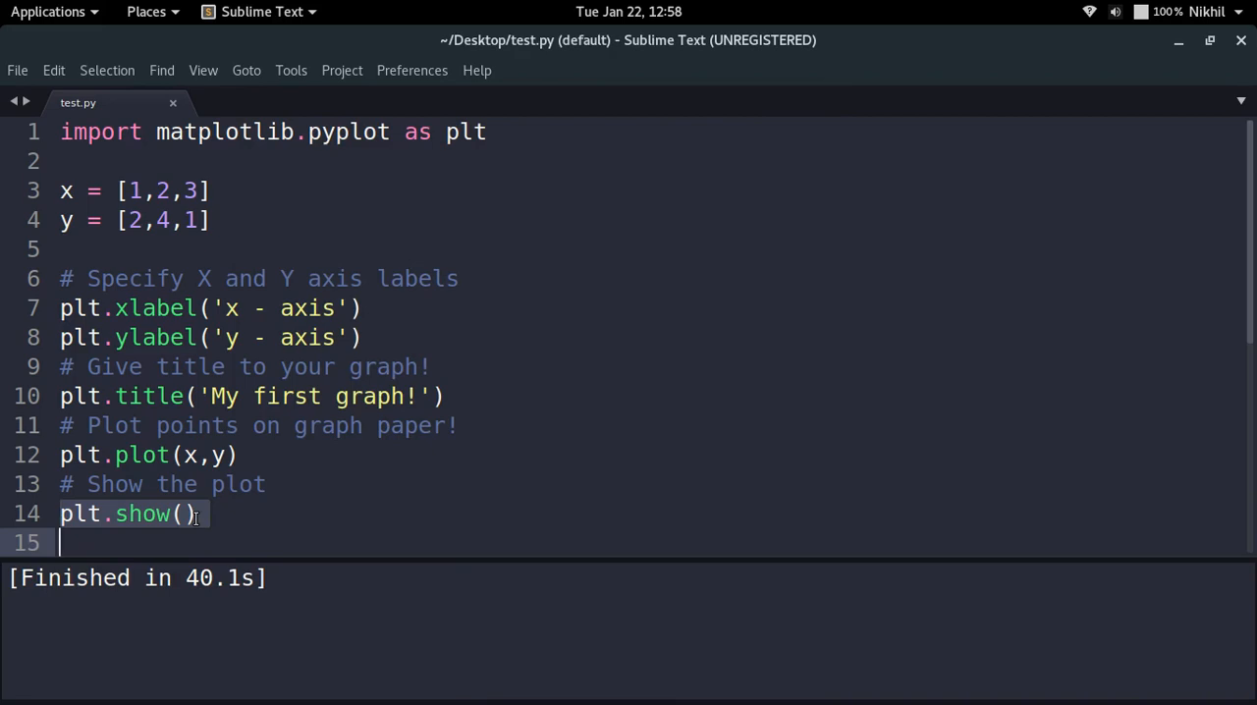
mouse_move(55, 520)
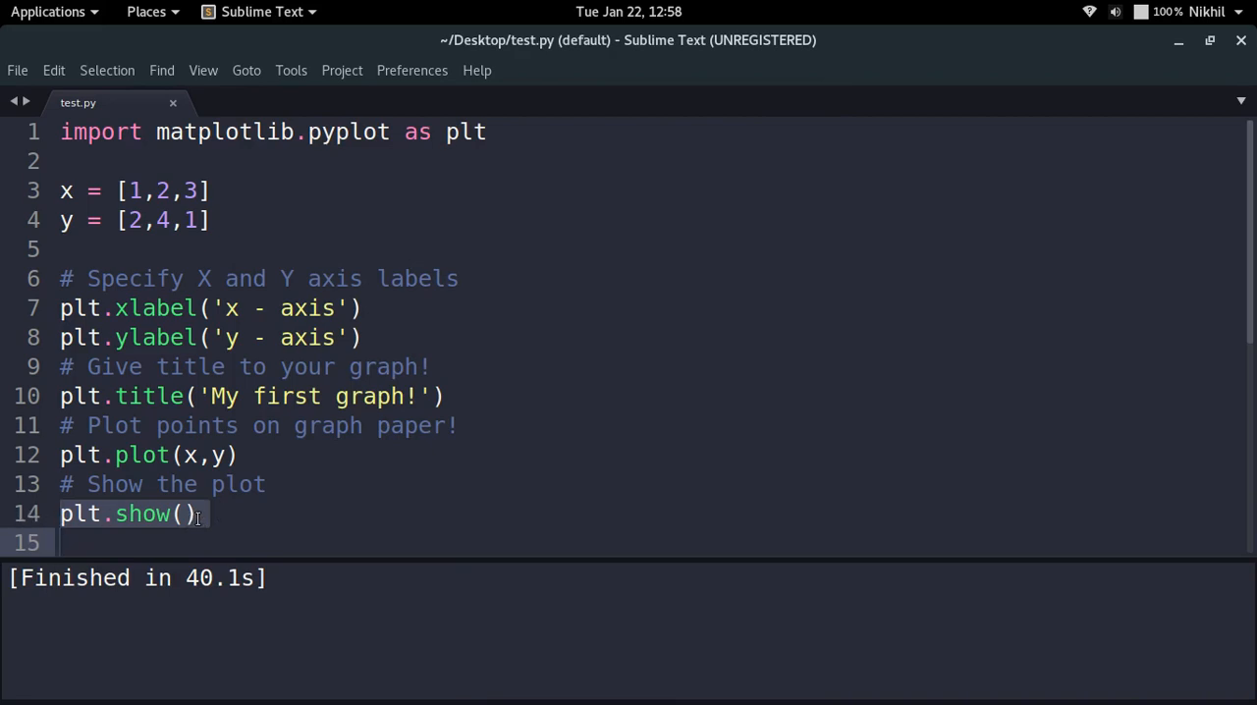
click(196, 514)
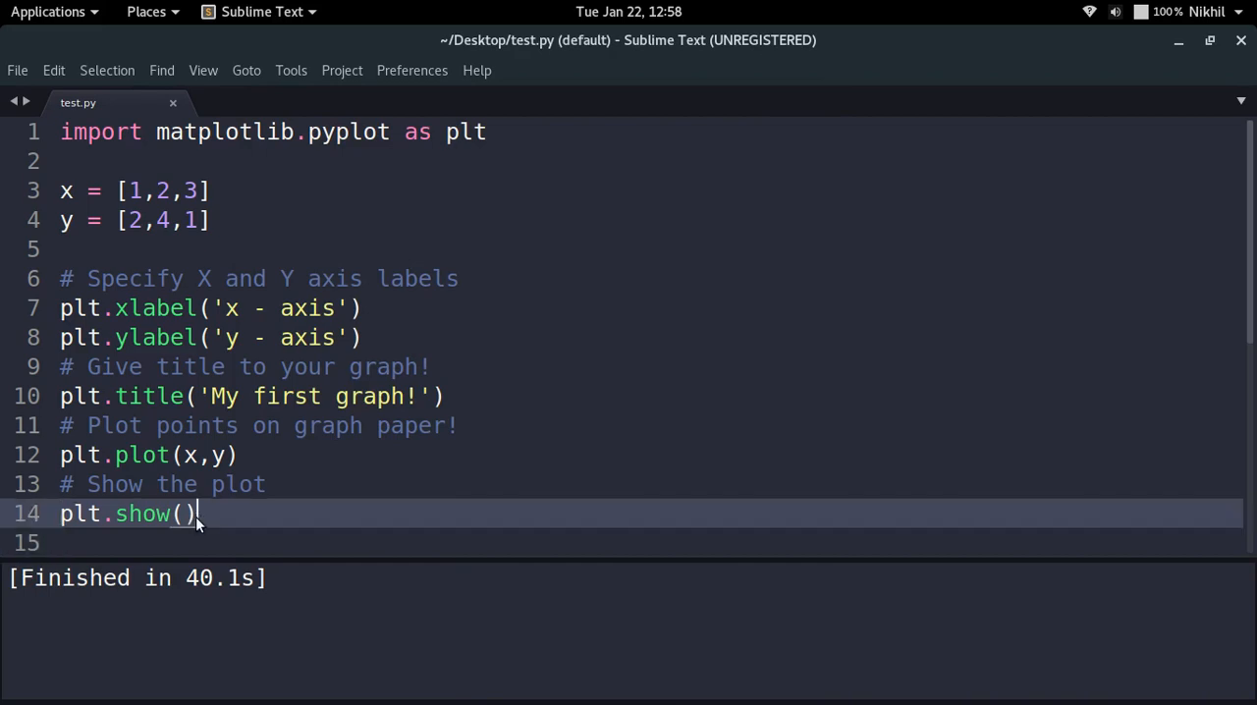